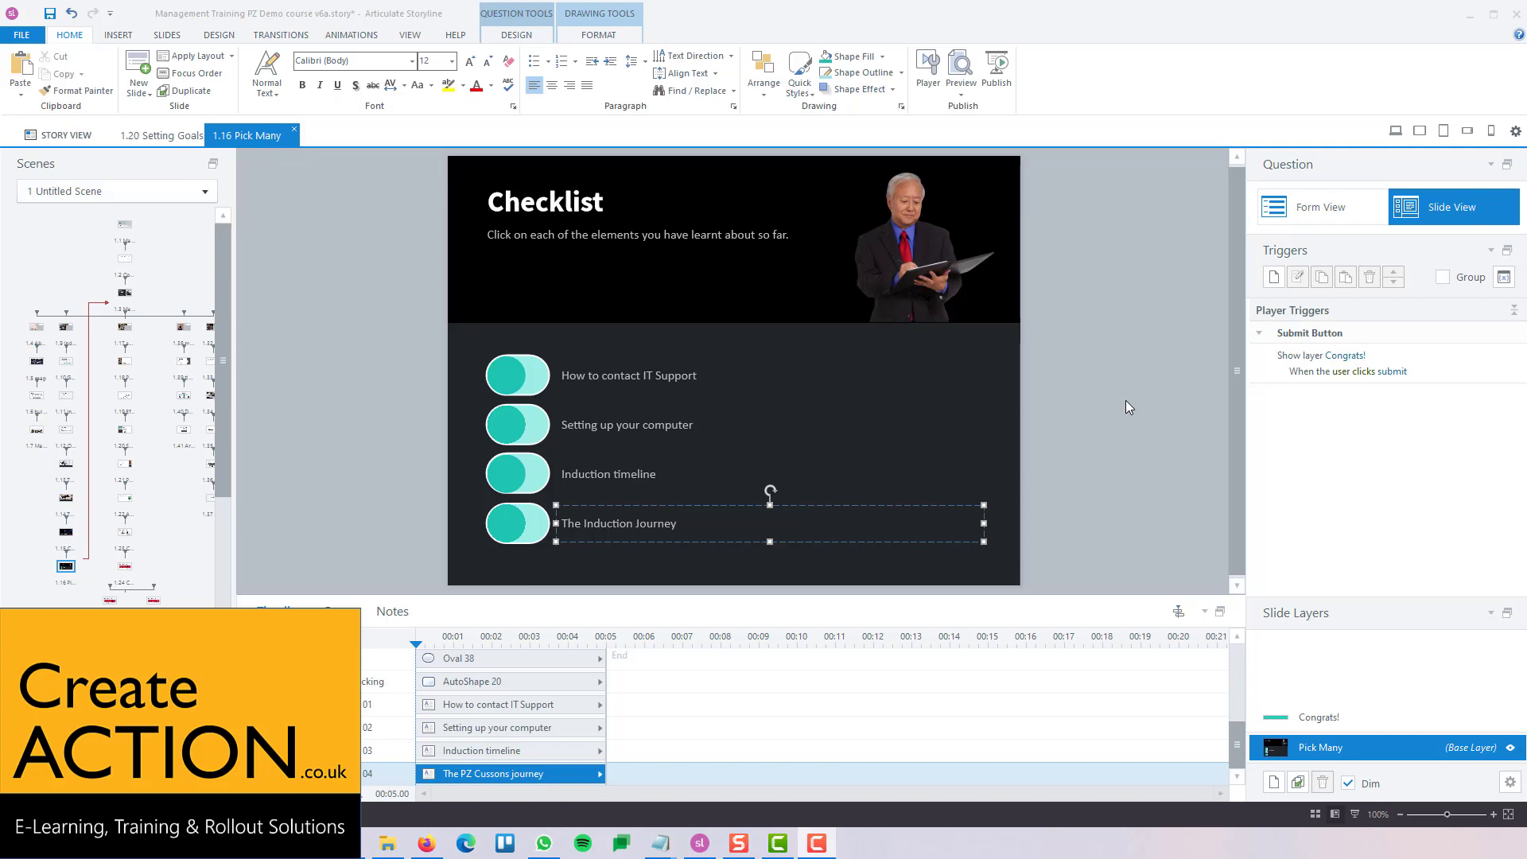
# Browse the New Starter Journey and Induction timeline slides, then preview only the Pick Many checklist slide.
pyautogui.click(444, 248)
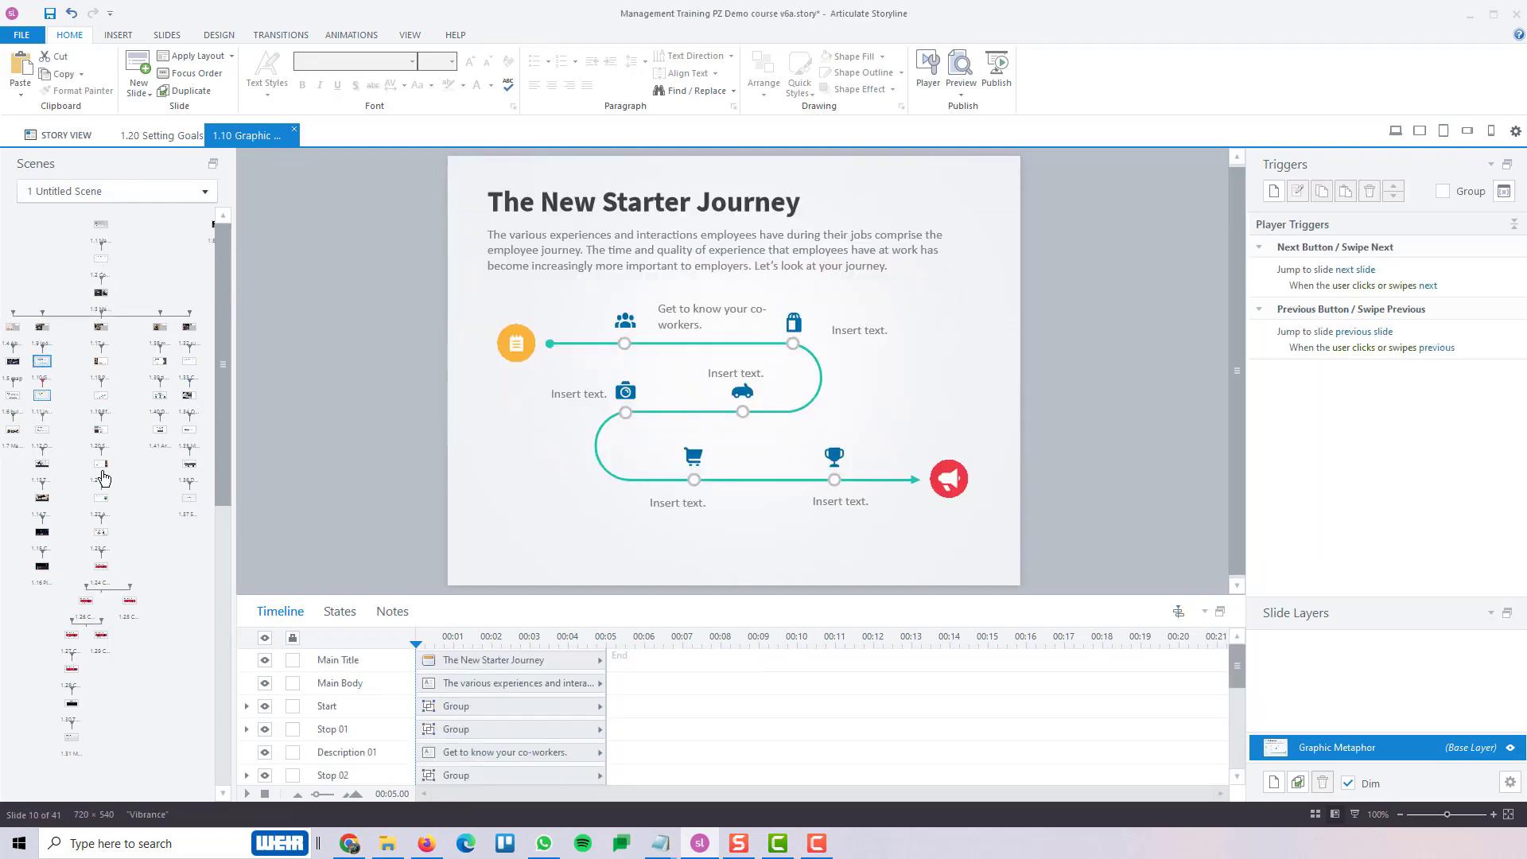
pyautogui.click(104, 472)
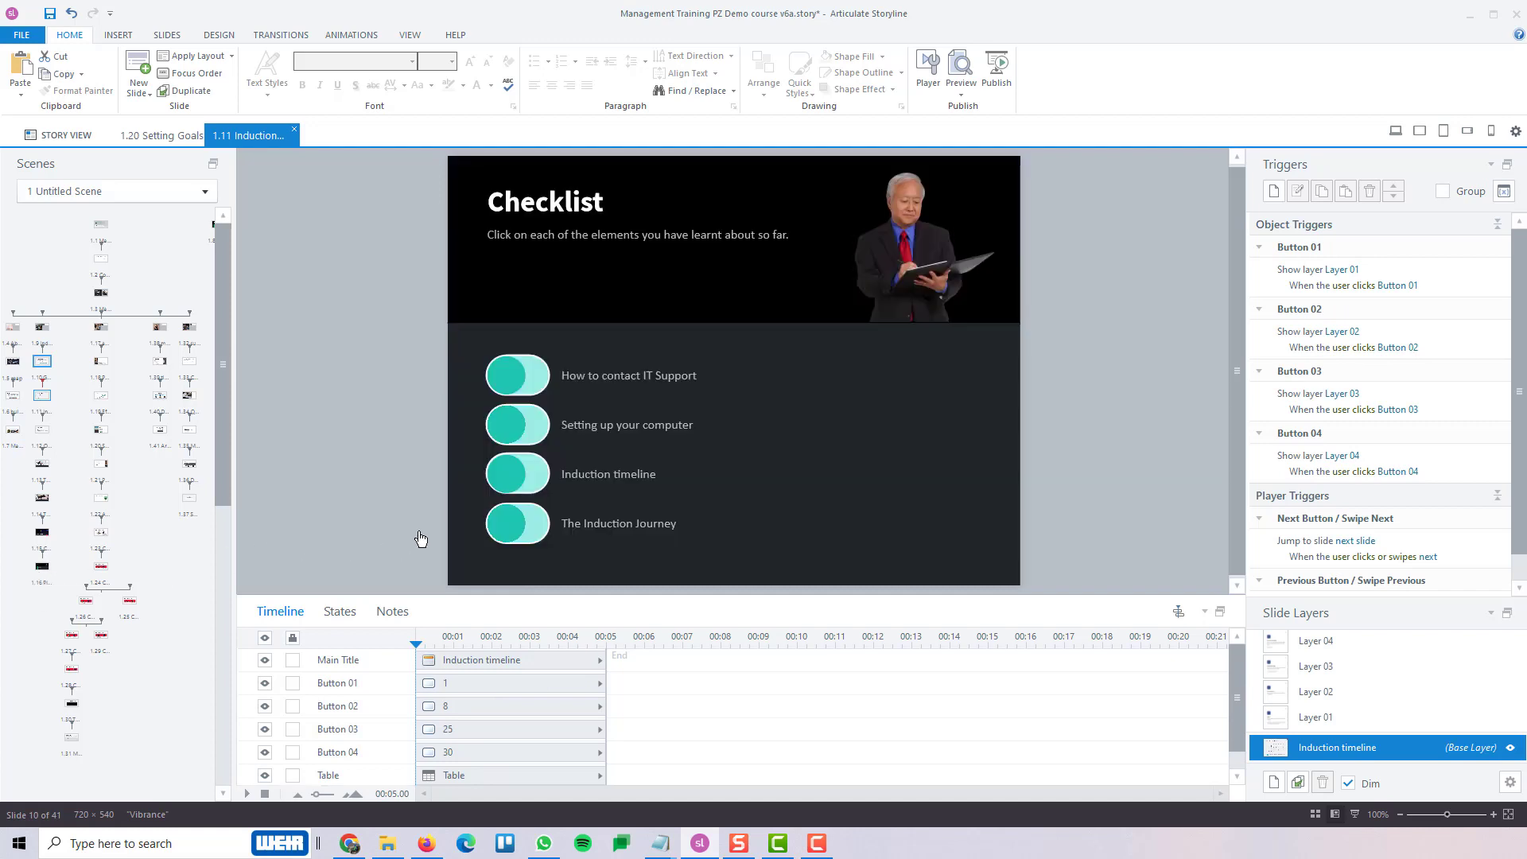
pyautogui.click(42, 566)
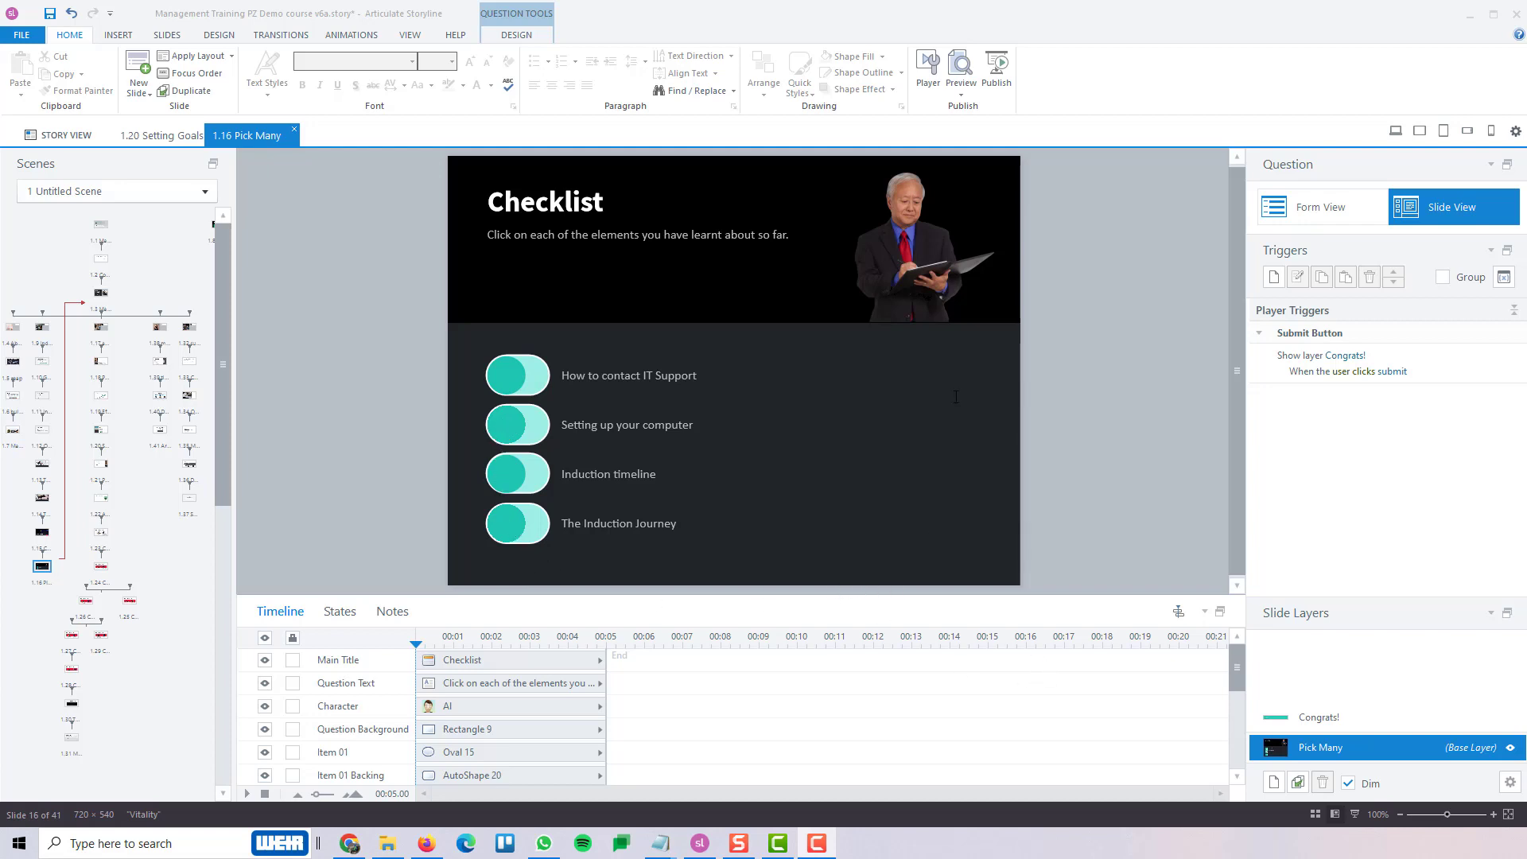
pyautogui.click(959, 74)
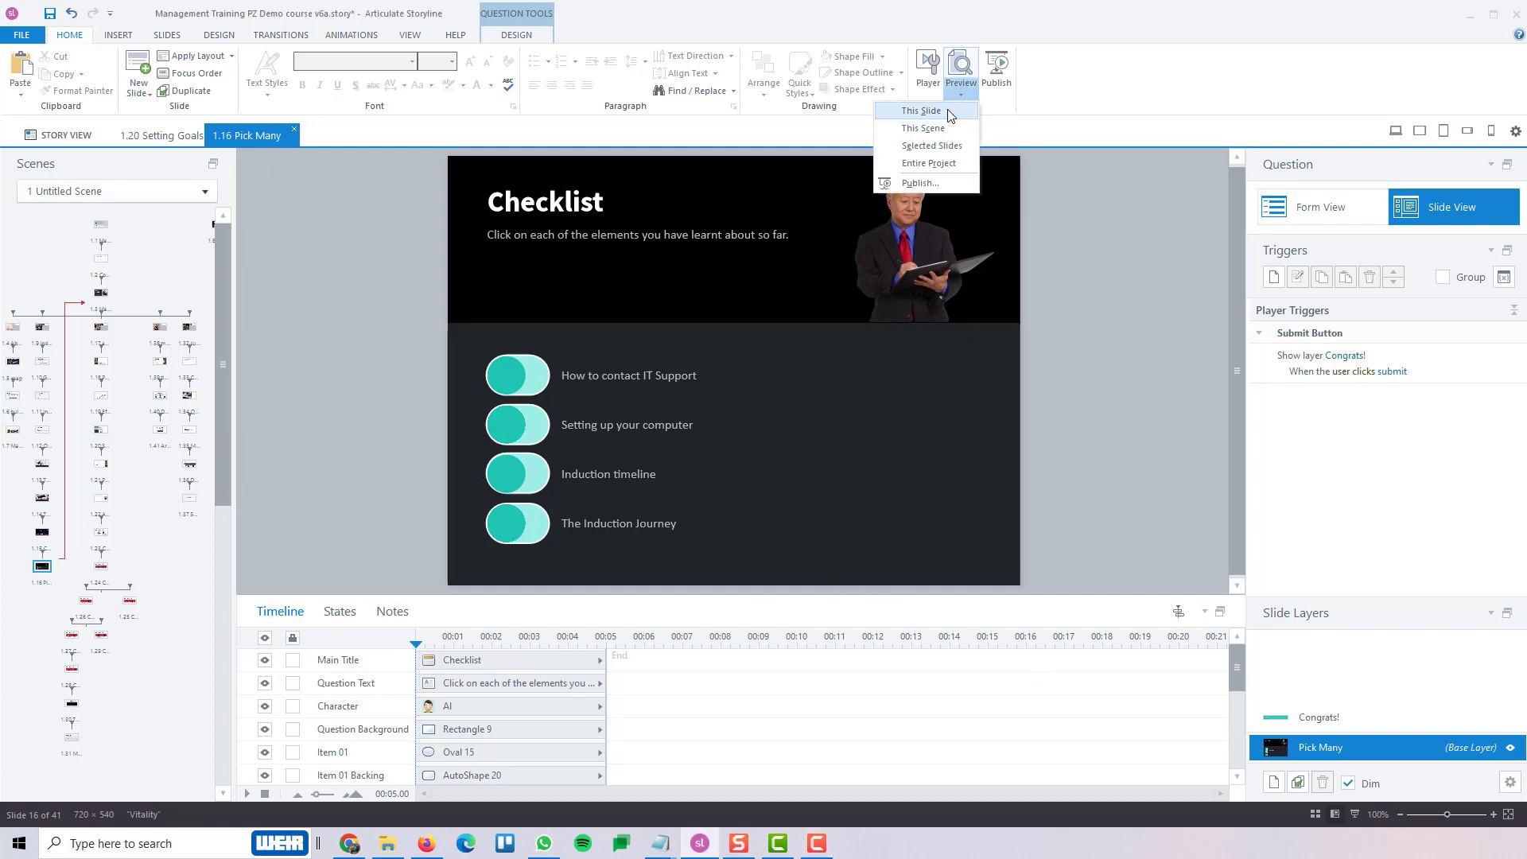
pyautogui.click(920, 111)
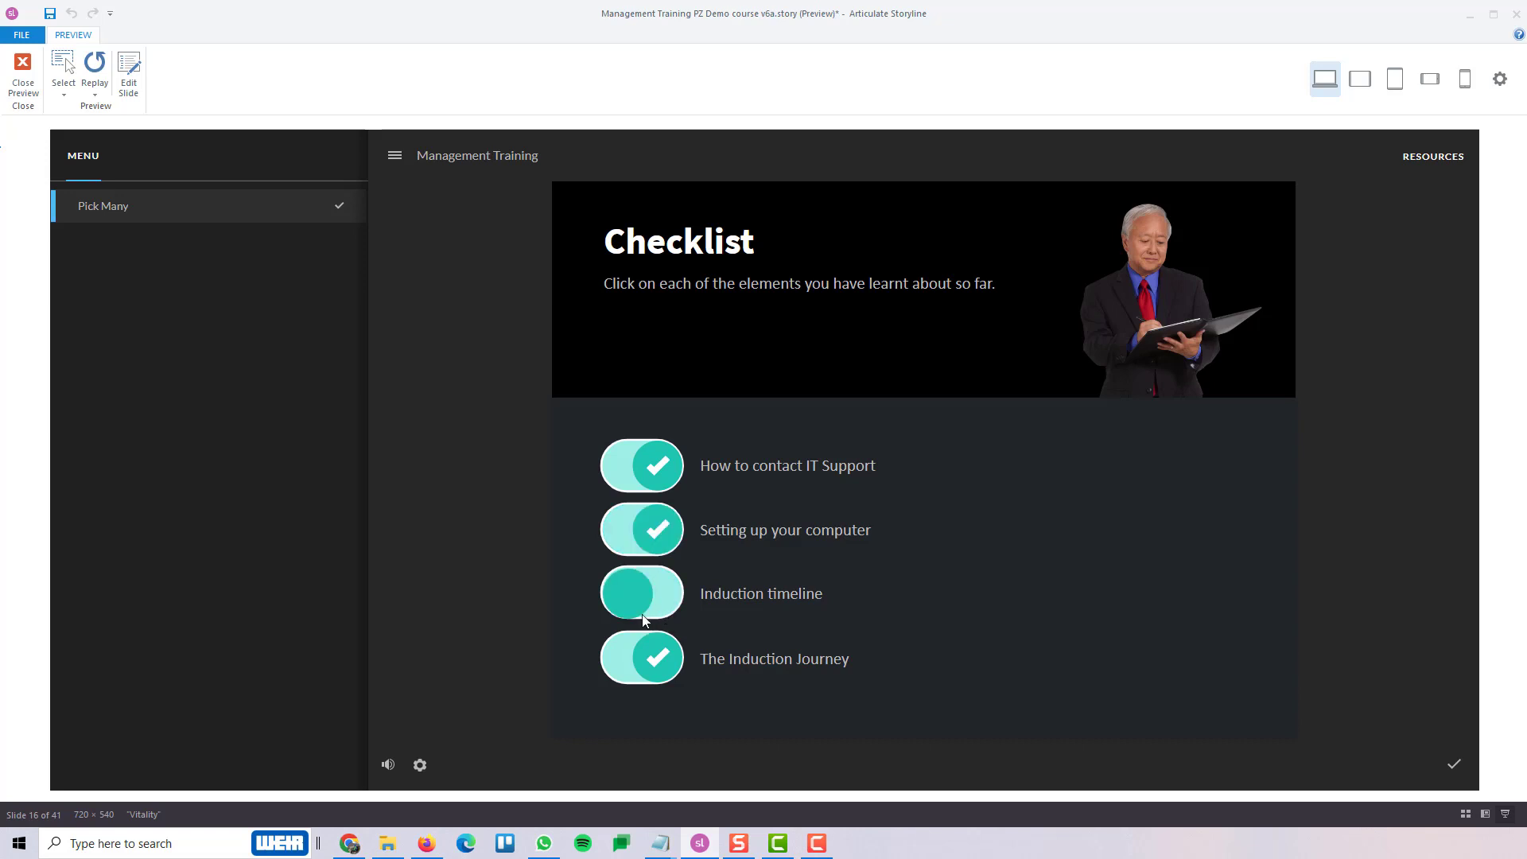
# In preview, toggle the Induction timeline item, submit, pass the Congrats feedback and return to editing.
pyautogui.click(641, 593)
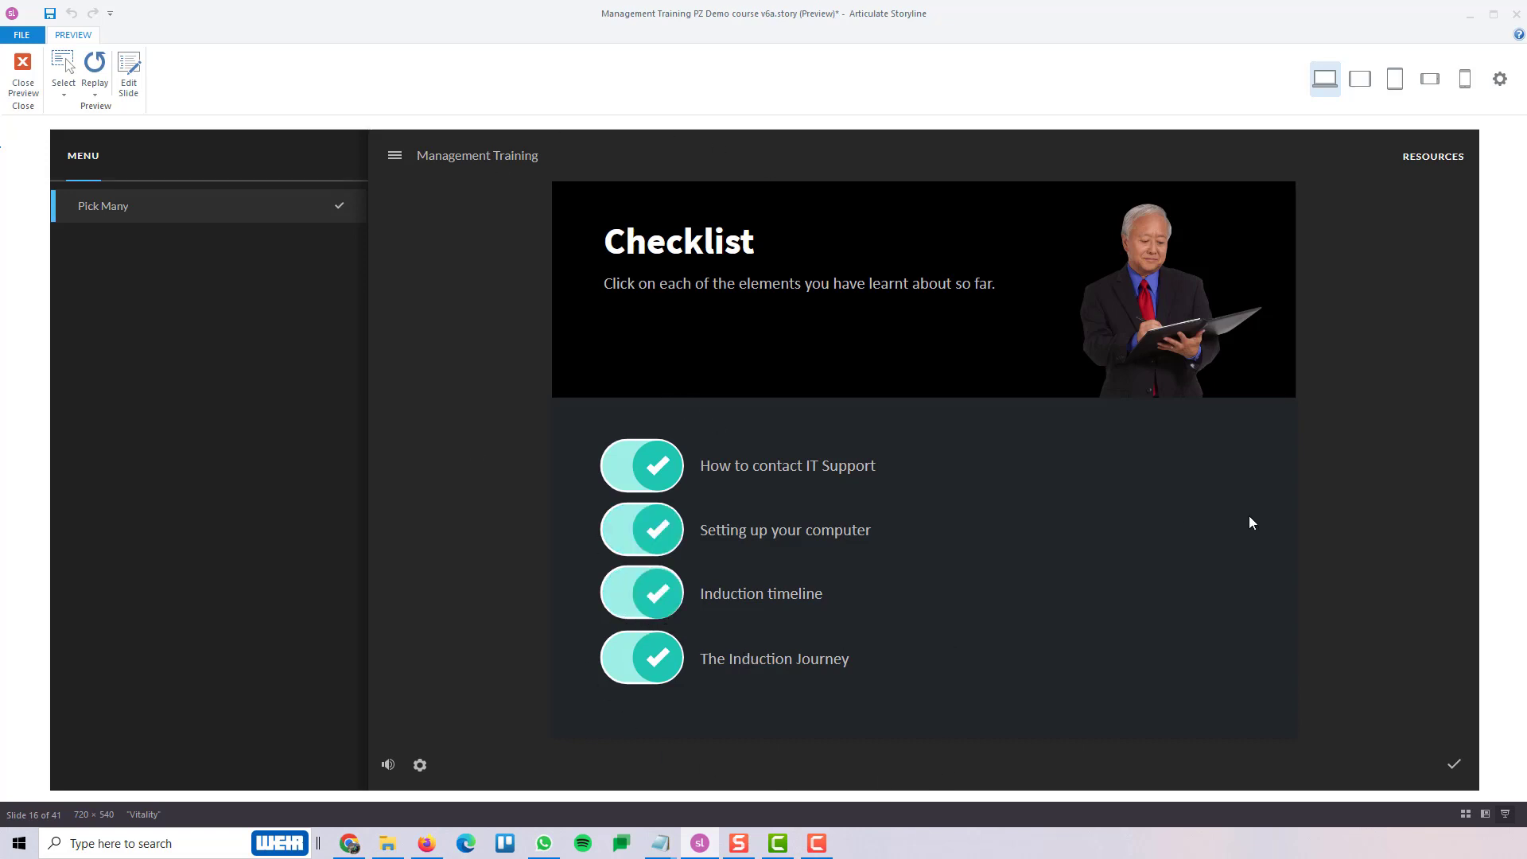
pyautogui.click(1452, 763)
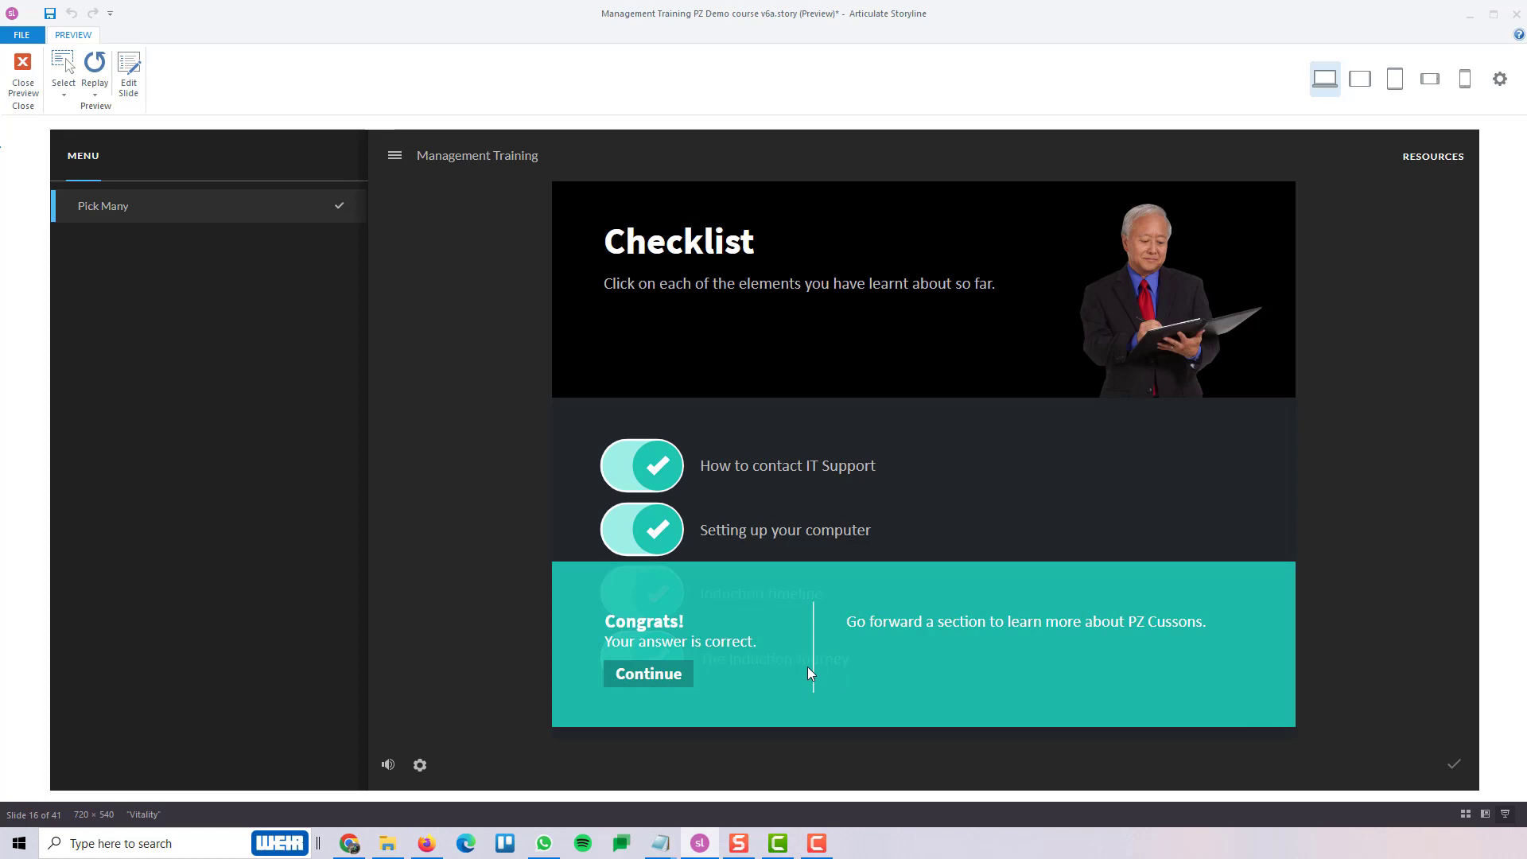
pyautogui.moveTo(614, 655)
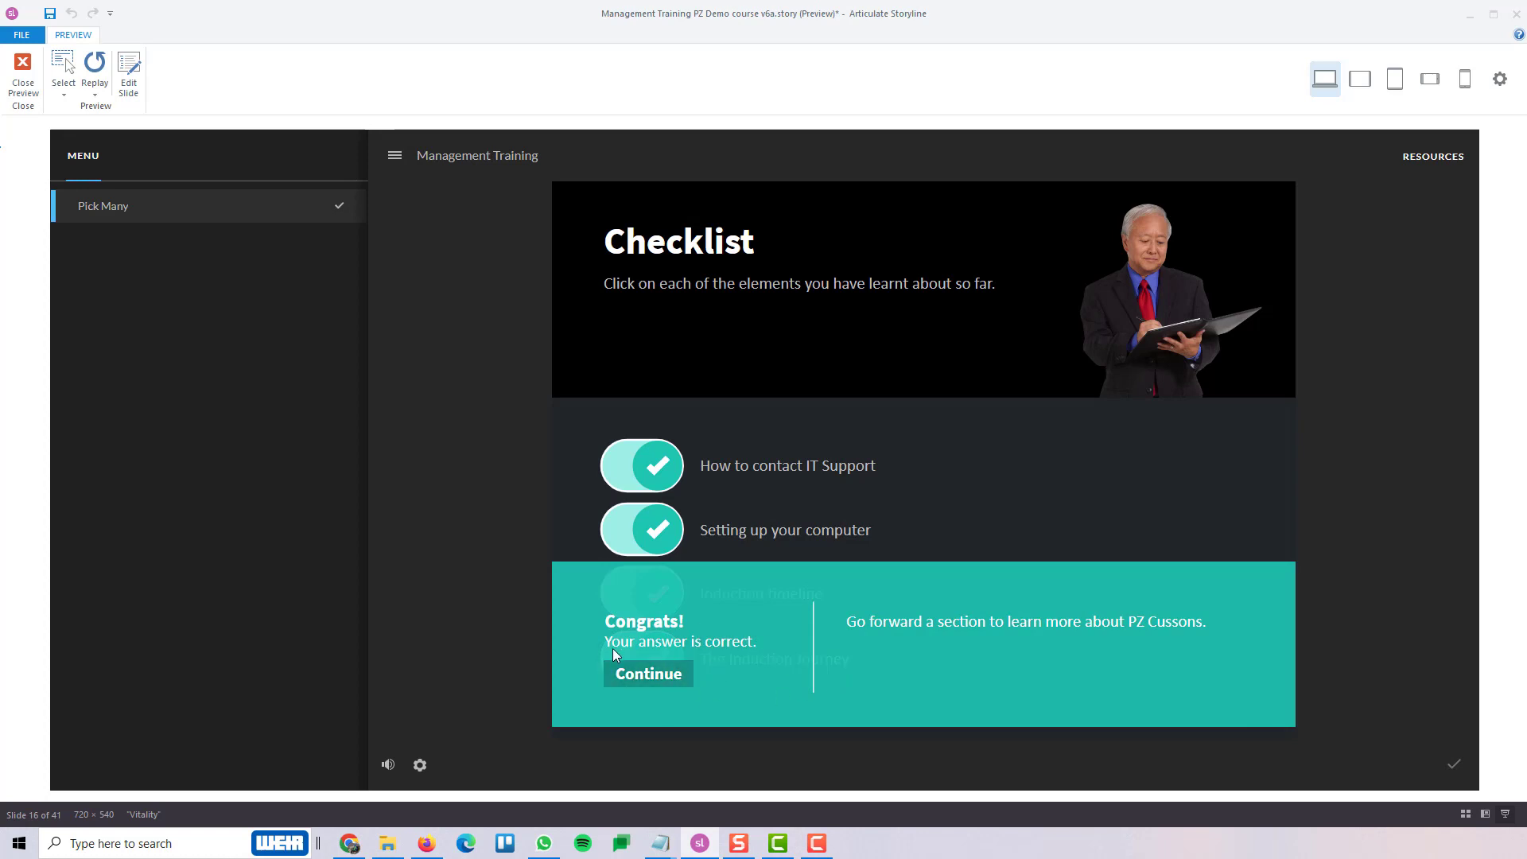
pyautogui.click(647, 673)
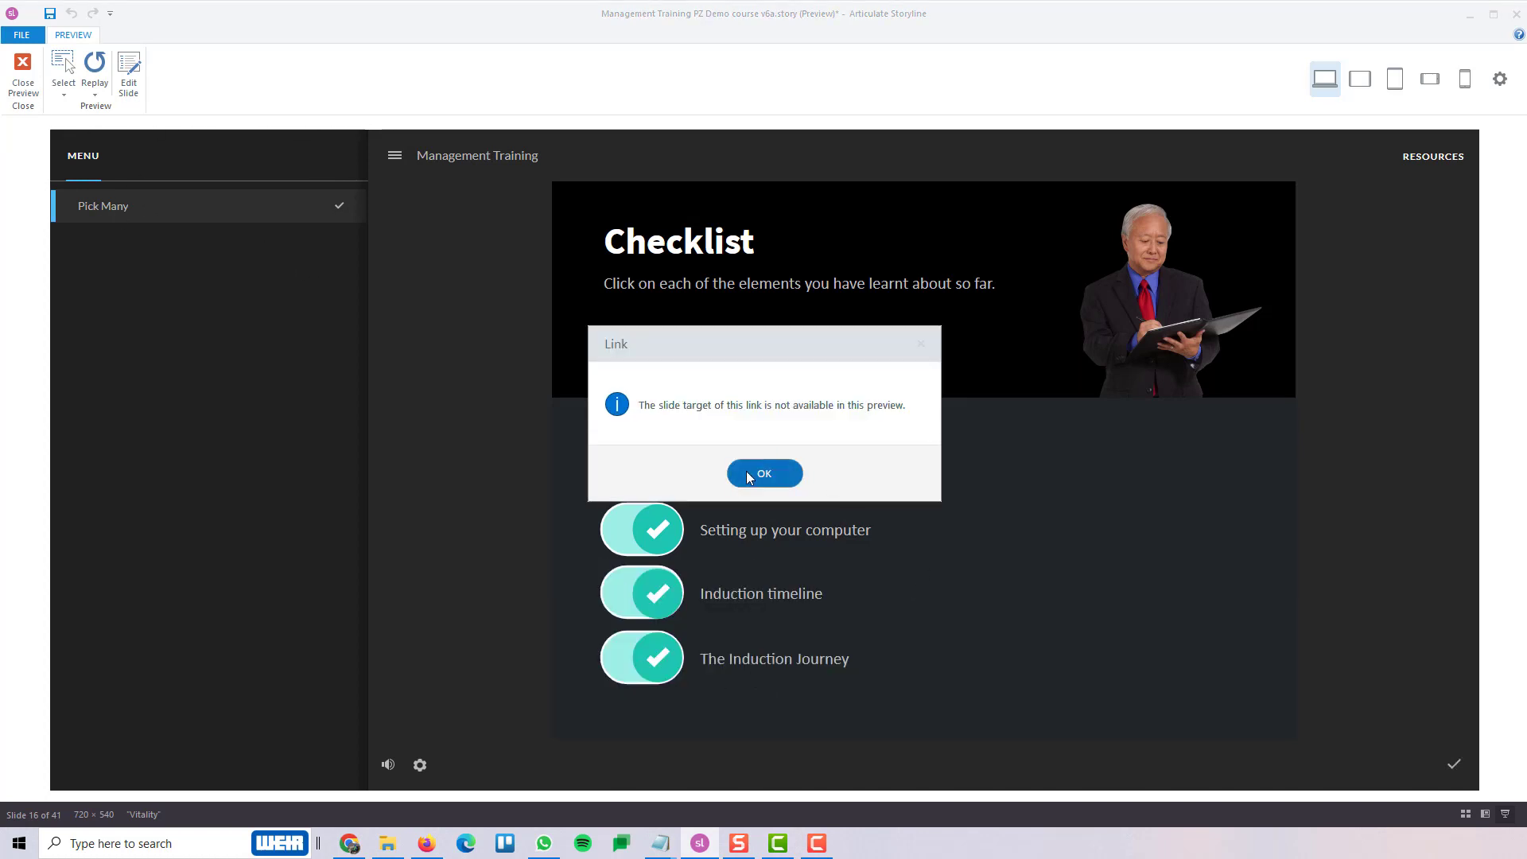
pyautogui.click(20, 73)
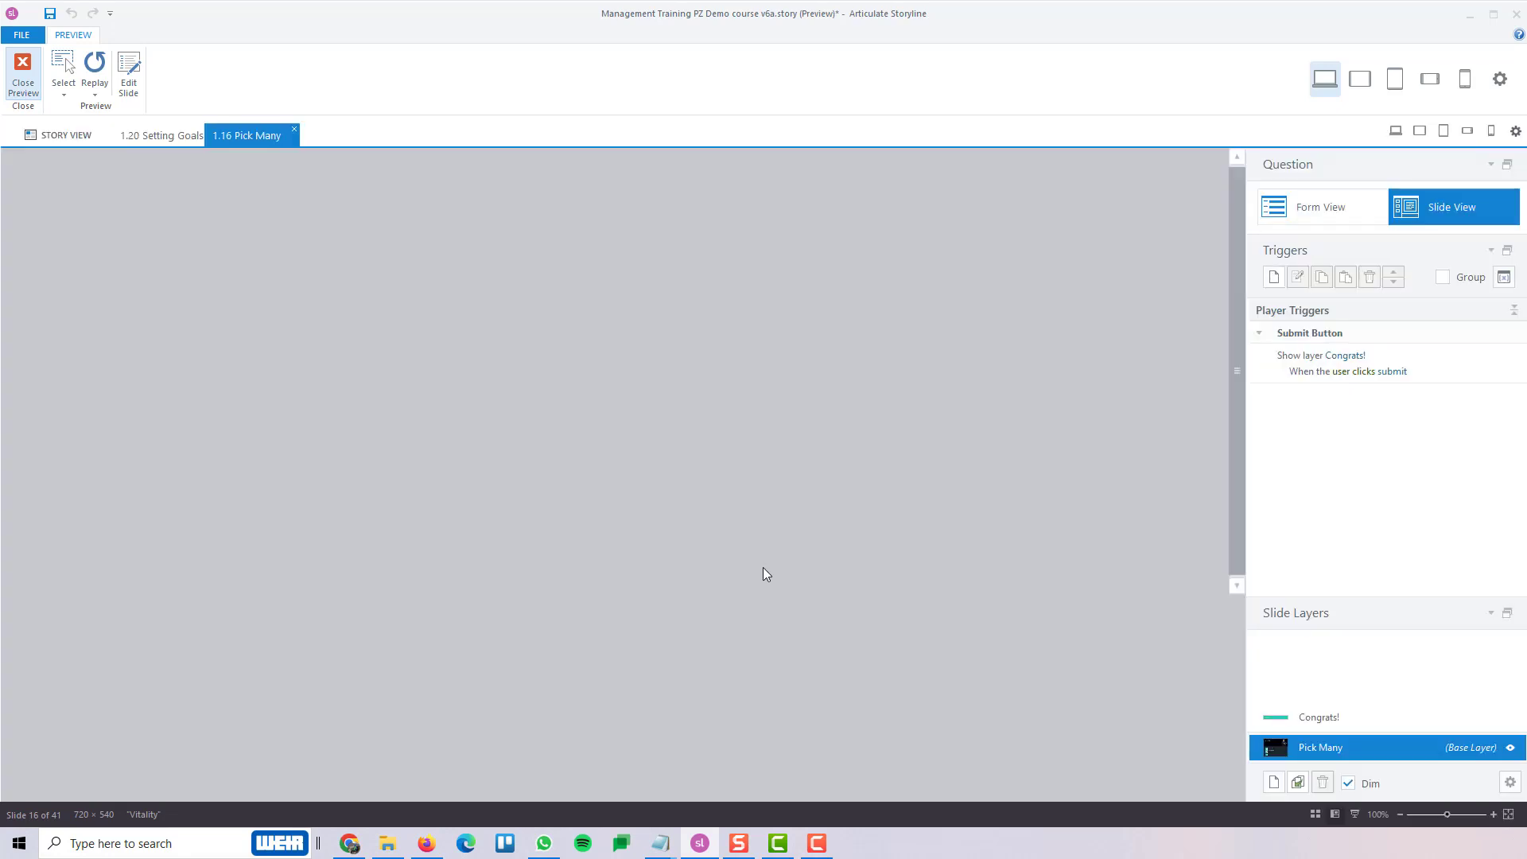
pyautogui.click(21, 73)
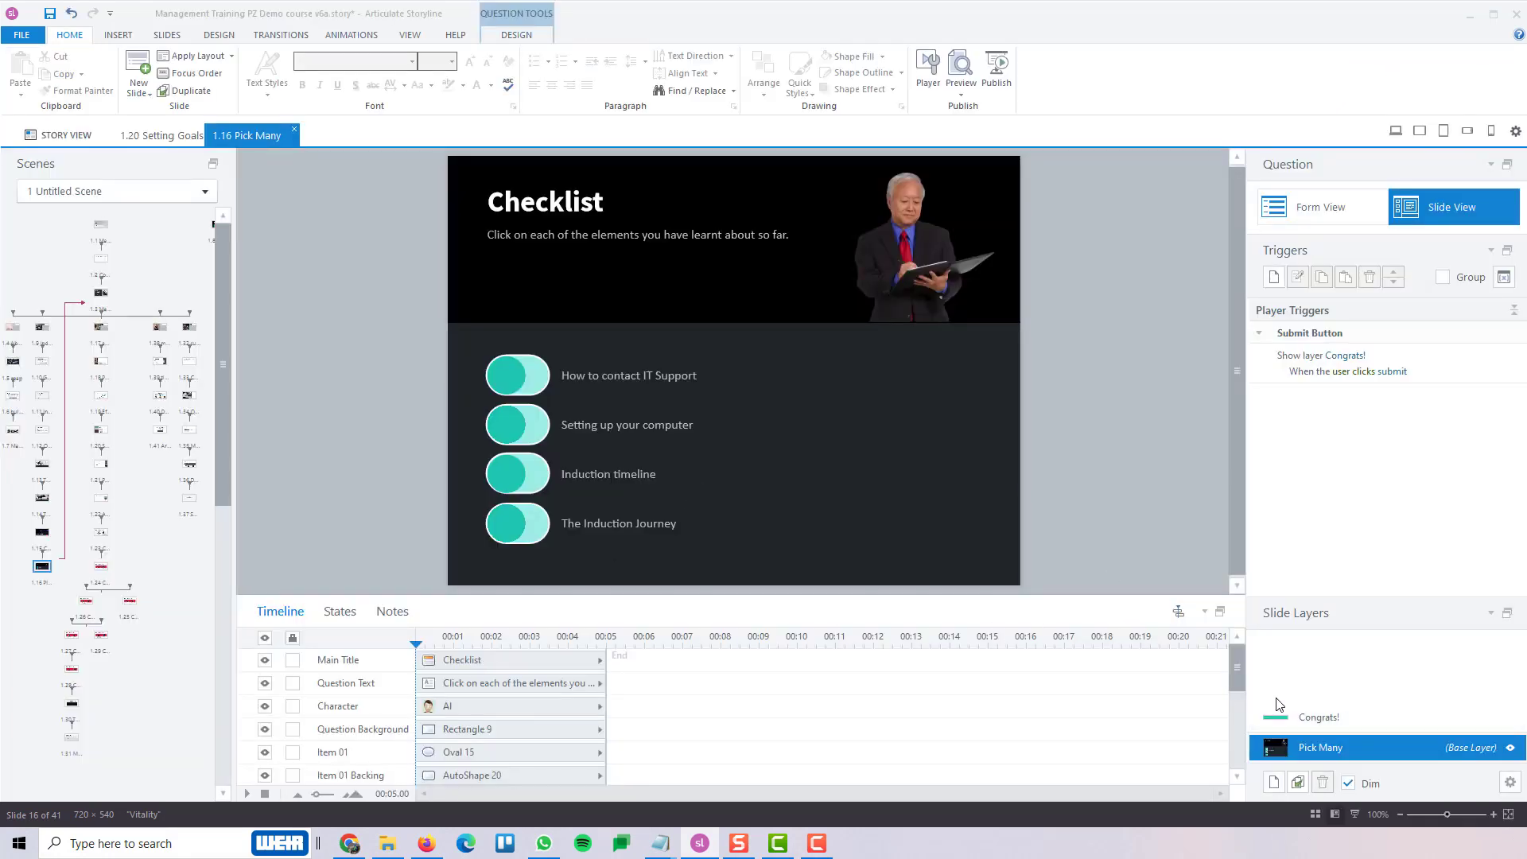
# Review the question in Form View, then choose the Vitality Pick Many quizzing template for a new slide.
pyautogui.click(1318, 717)
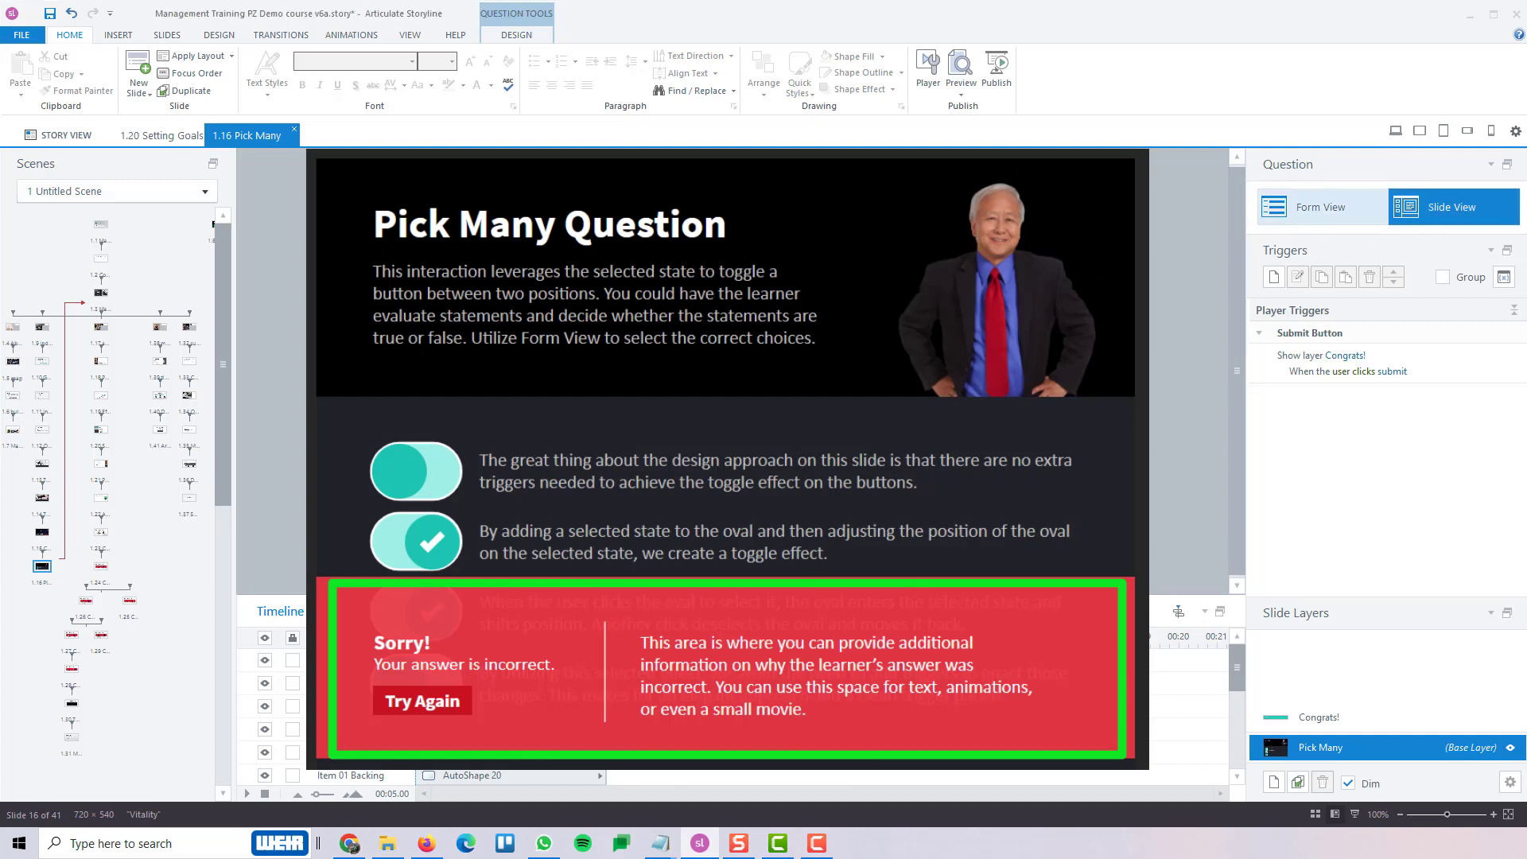
pyautogui.click(1322, 207)
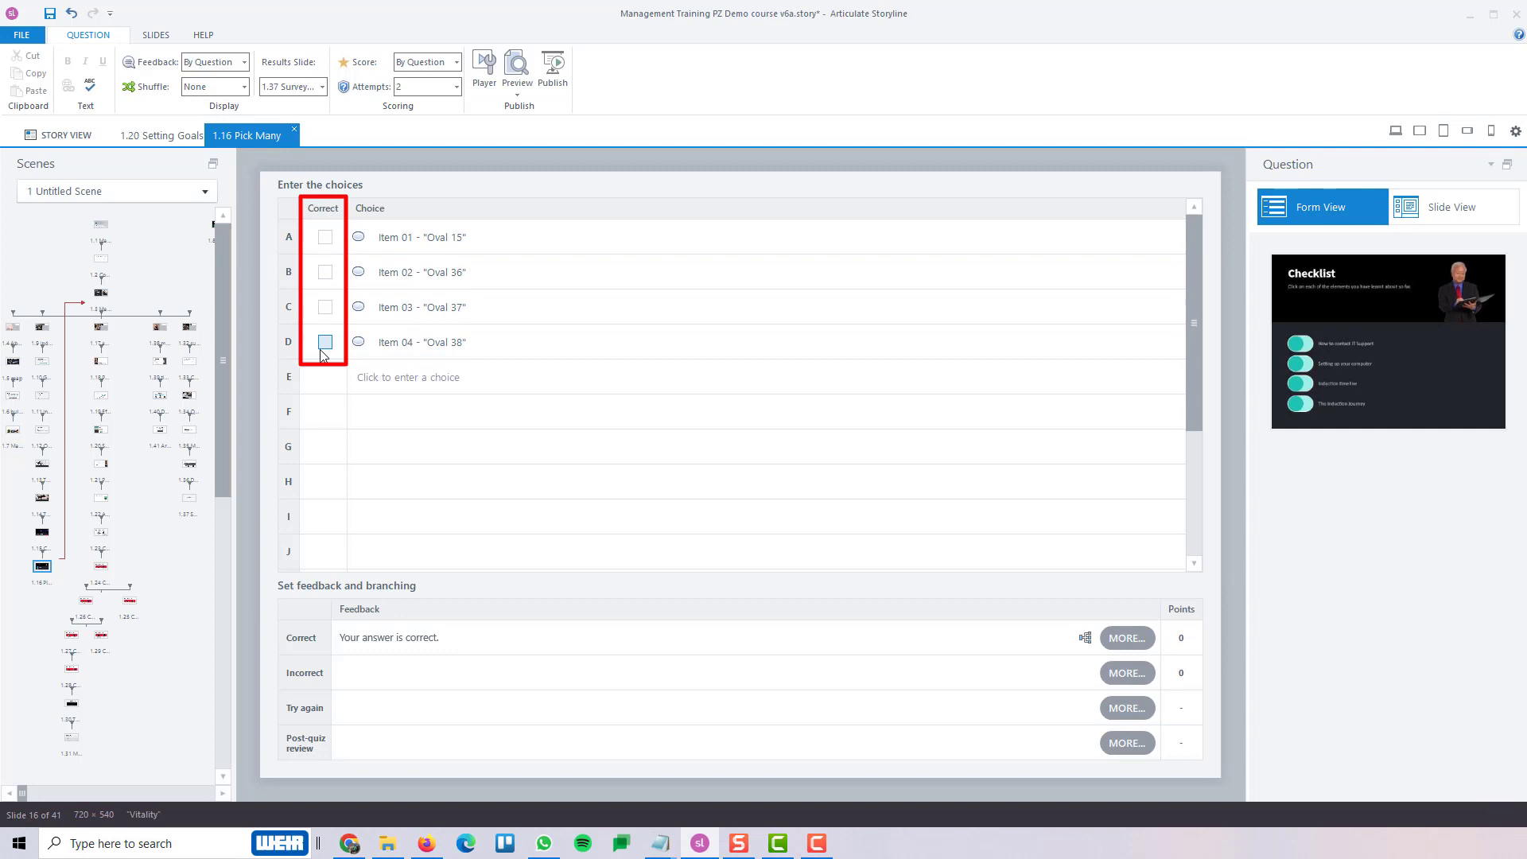
pyautogui.click(1452, 206)
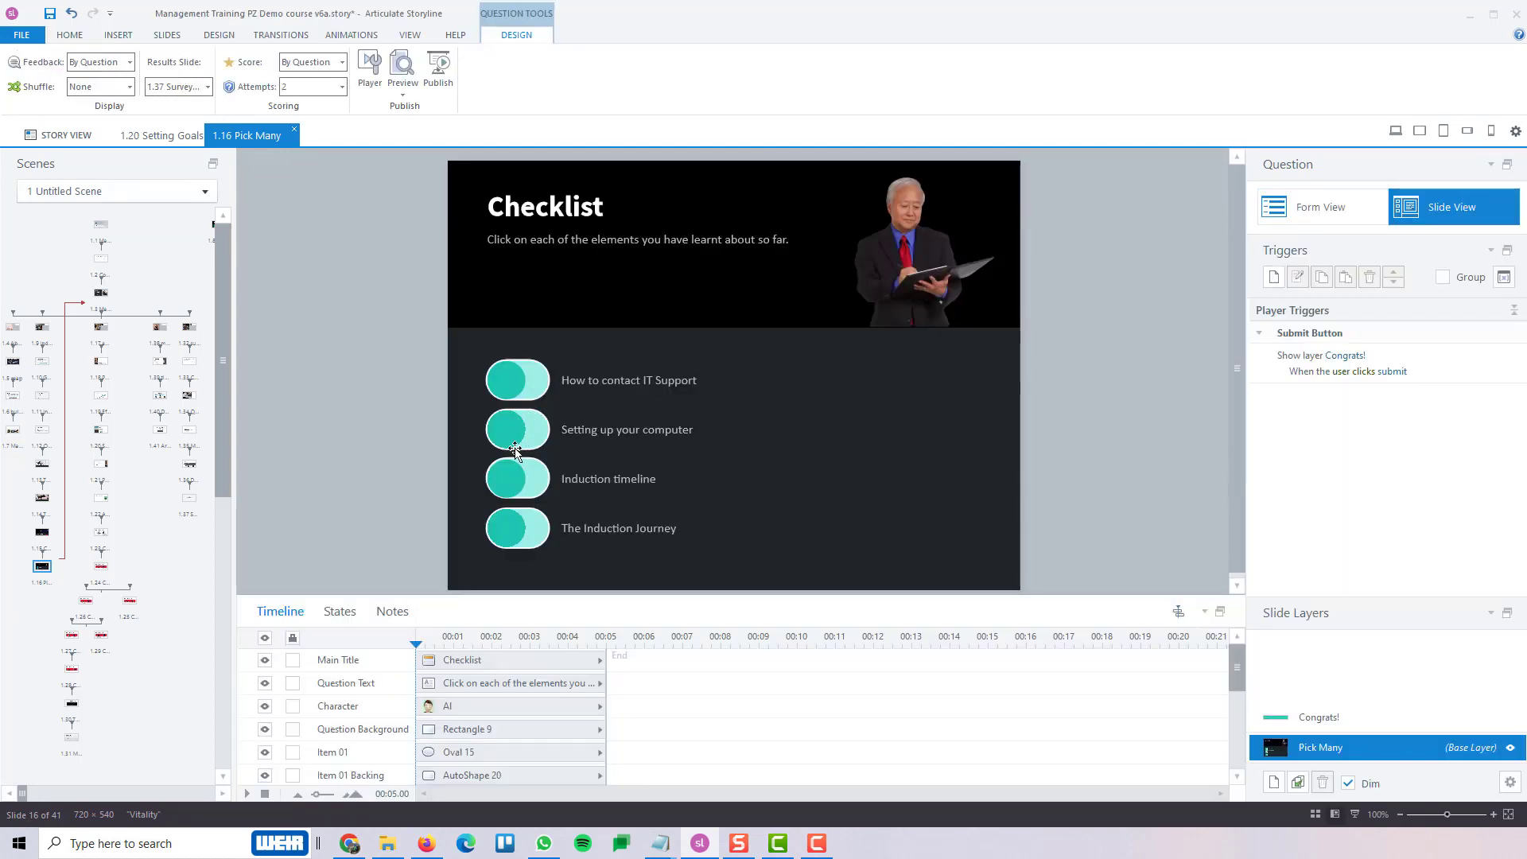
pyautogui.moveTo(516, 505)
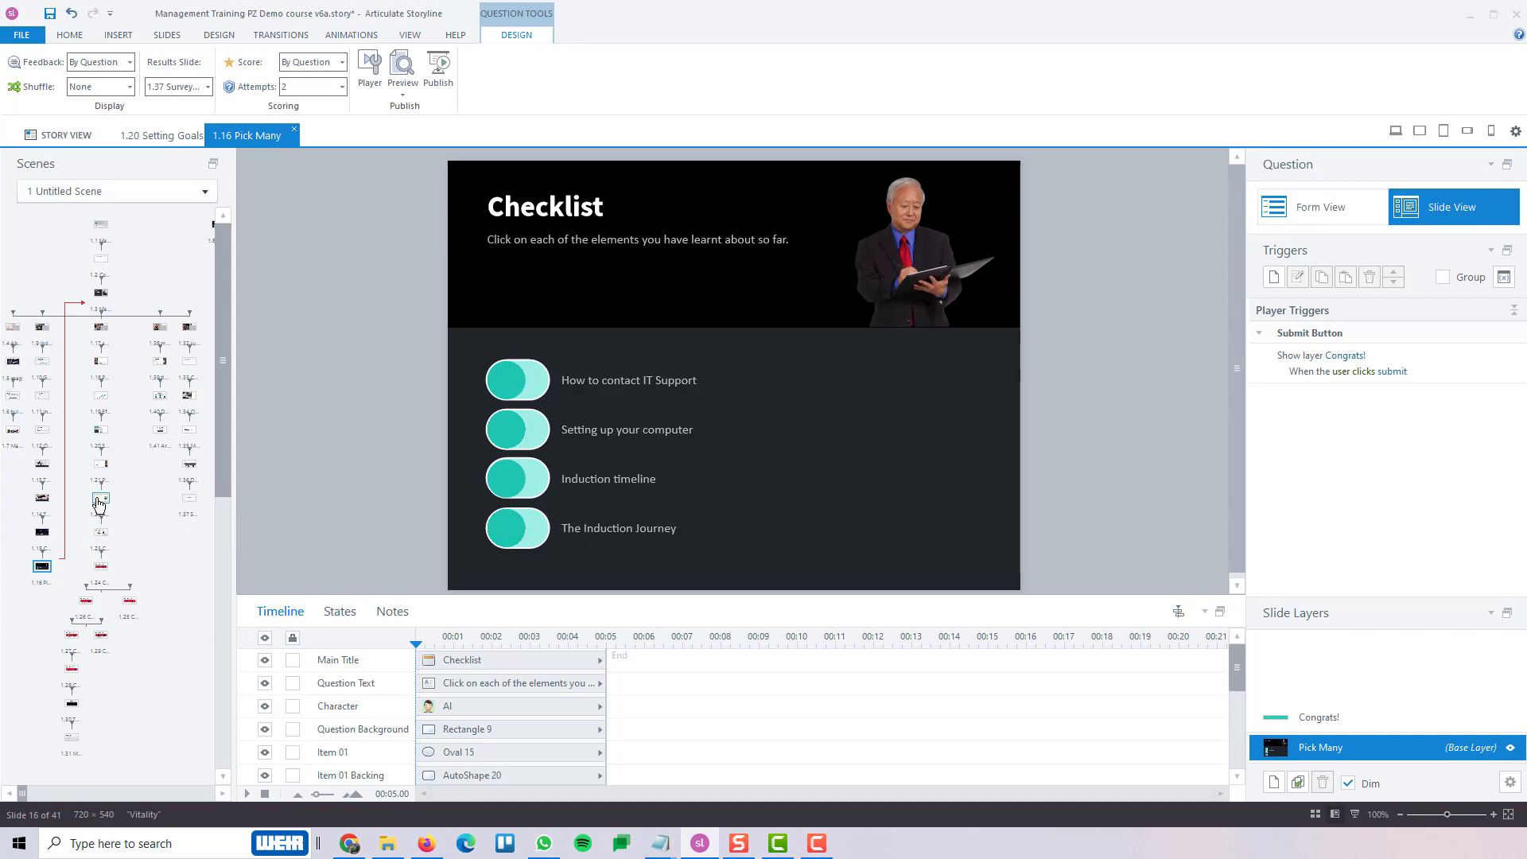
pyautogui.moveTo(54, 593)
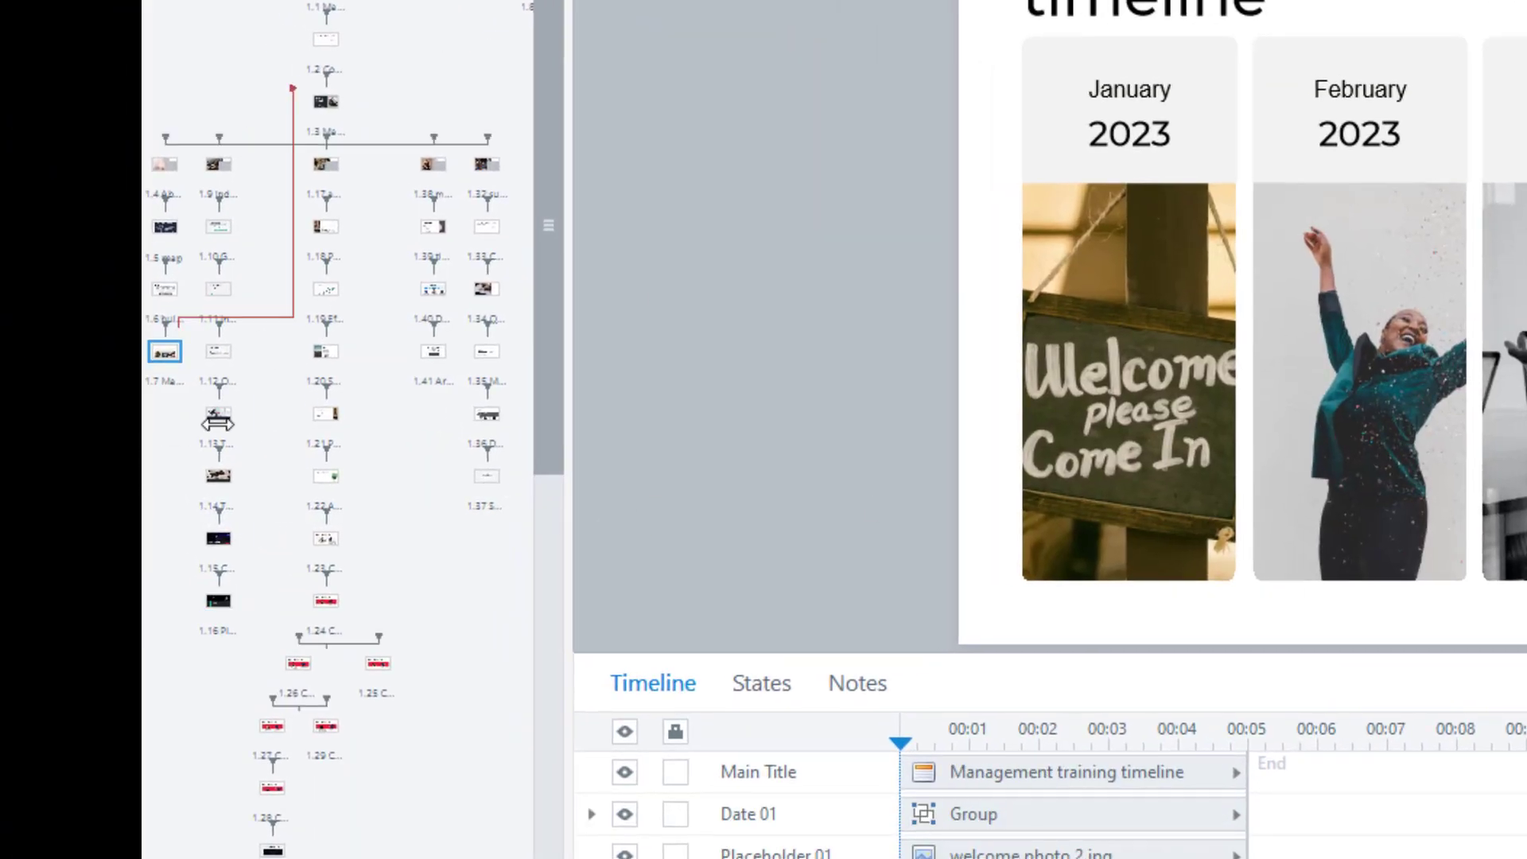
pyautogui.rightClick(164, 351)
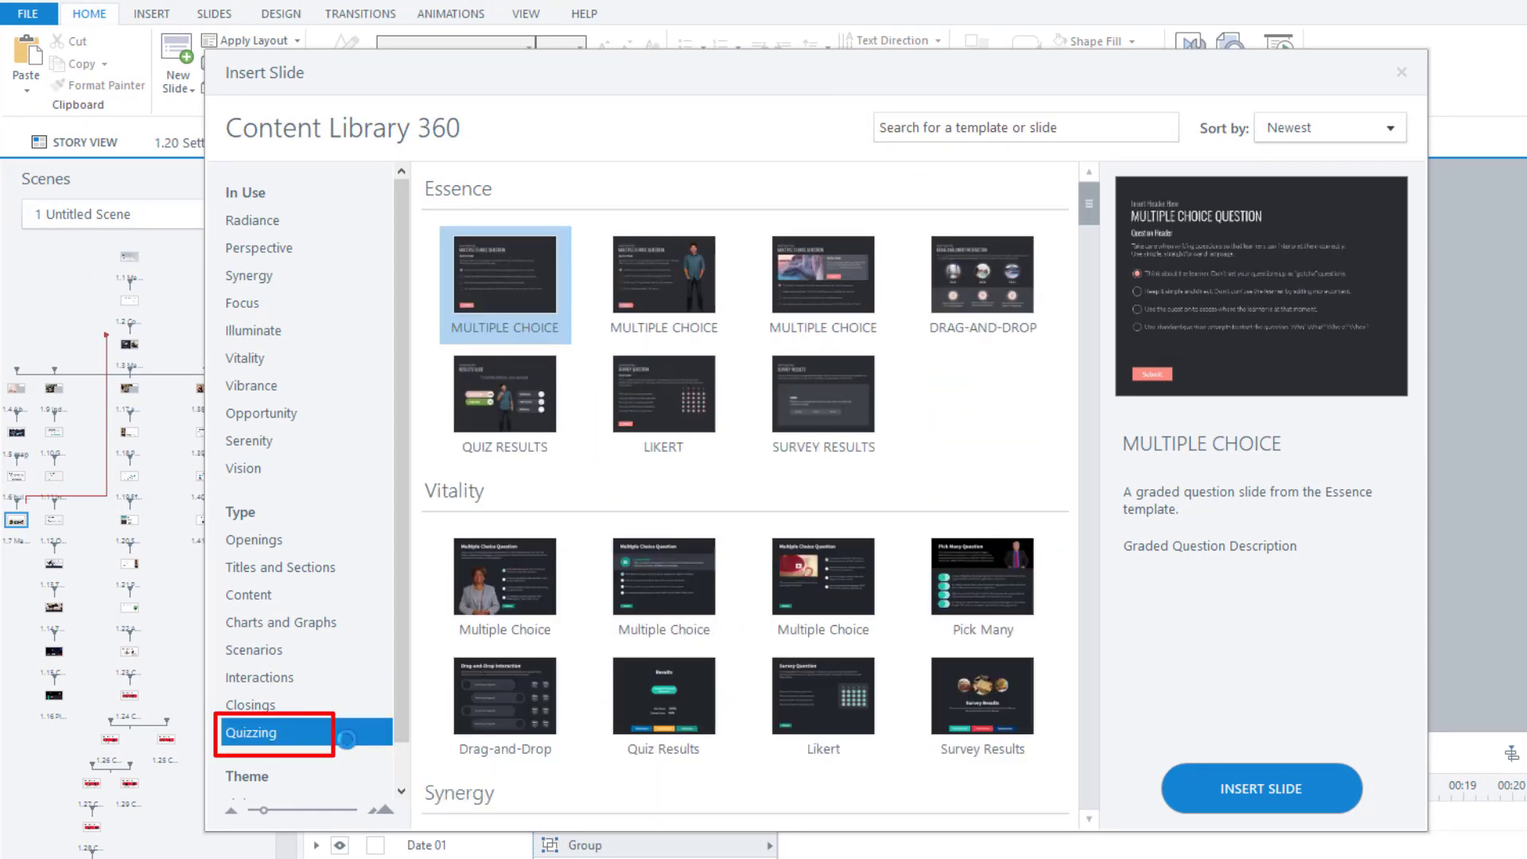
pyautogui.click(981, 576)
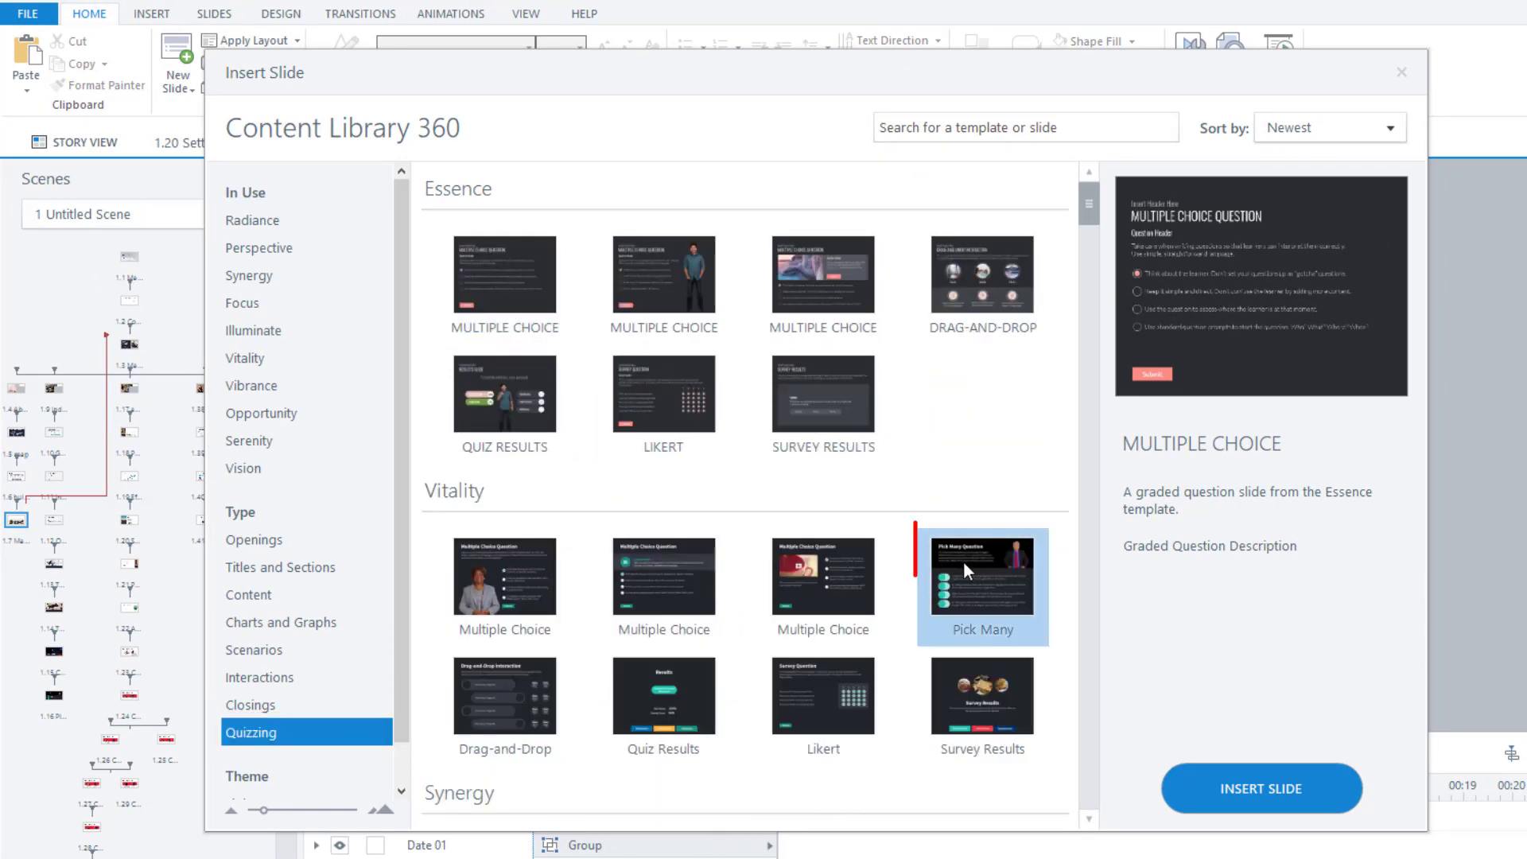
pyautogui.click(981, 577)
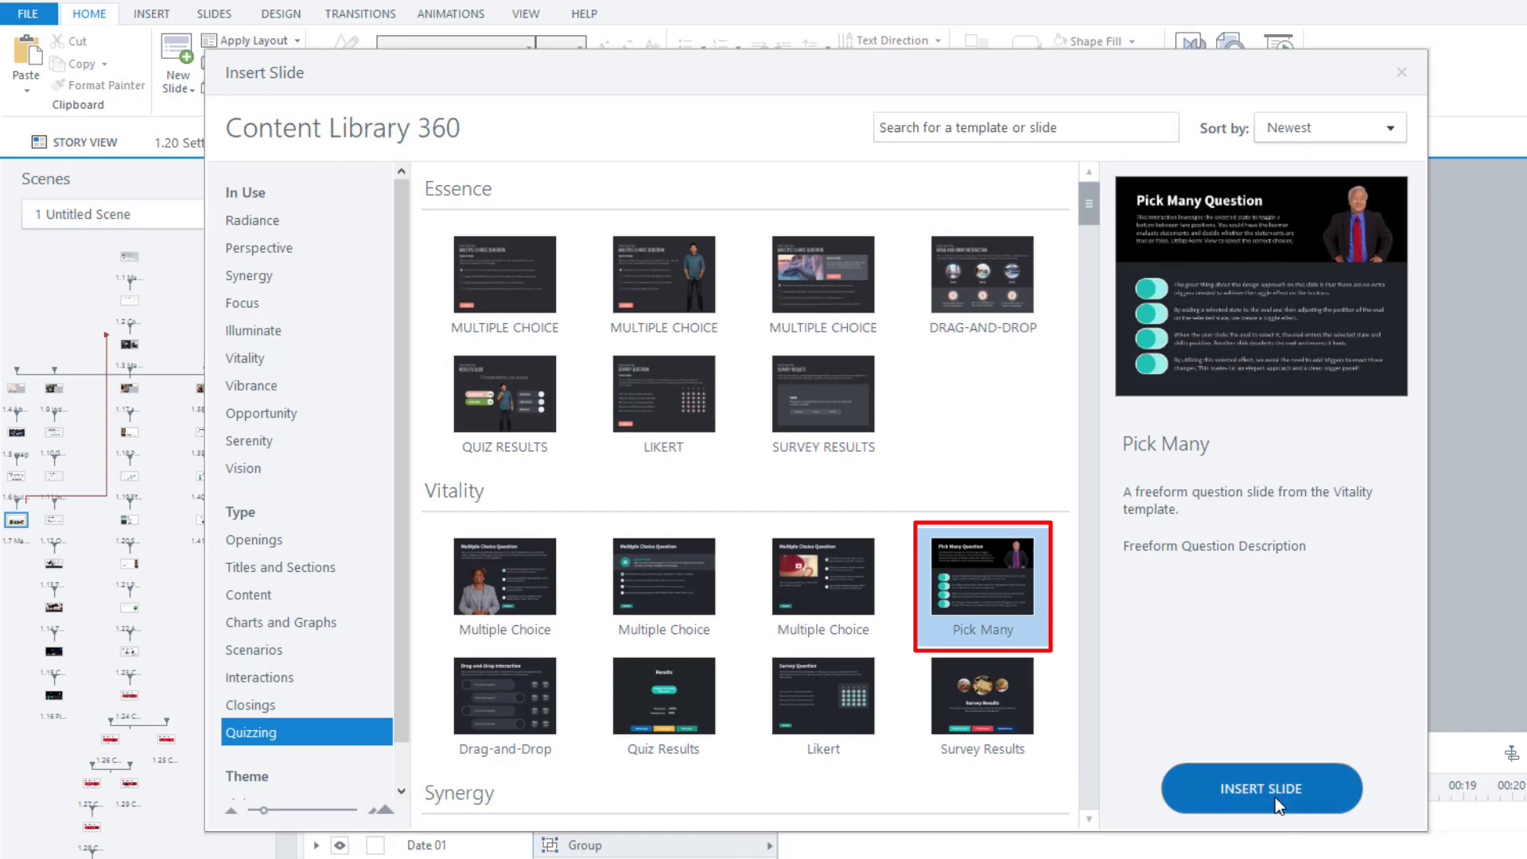
# Insert the Pick Many template as slide 1.8 and show its choices in Form View.
pyautogui.click(1260, 787)
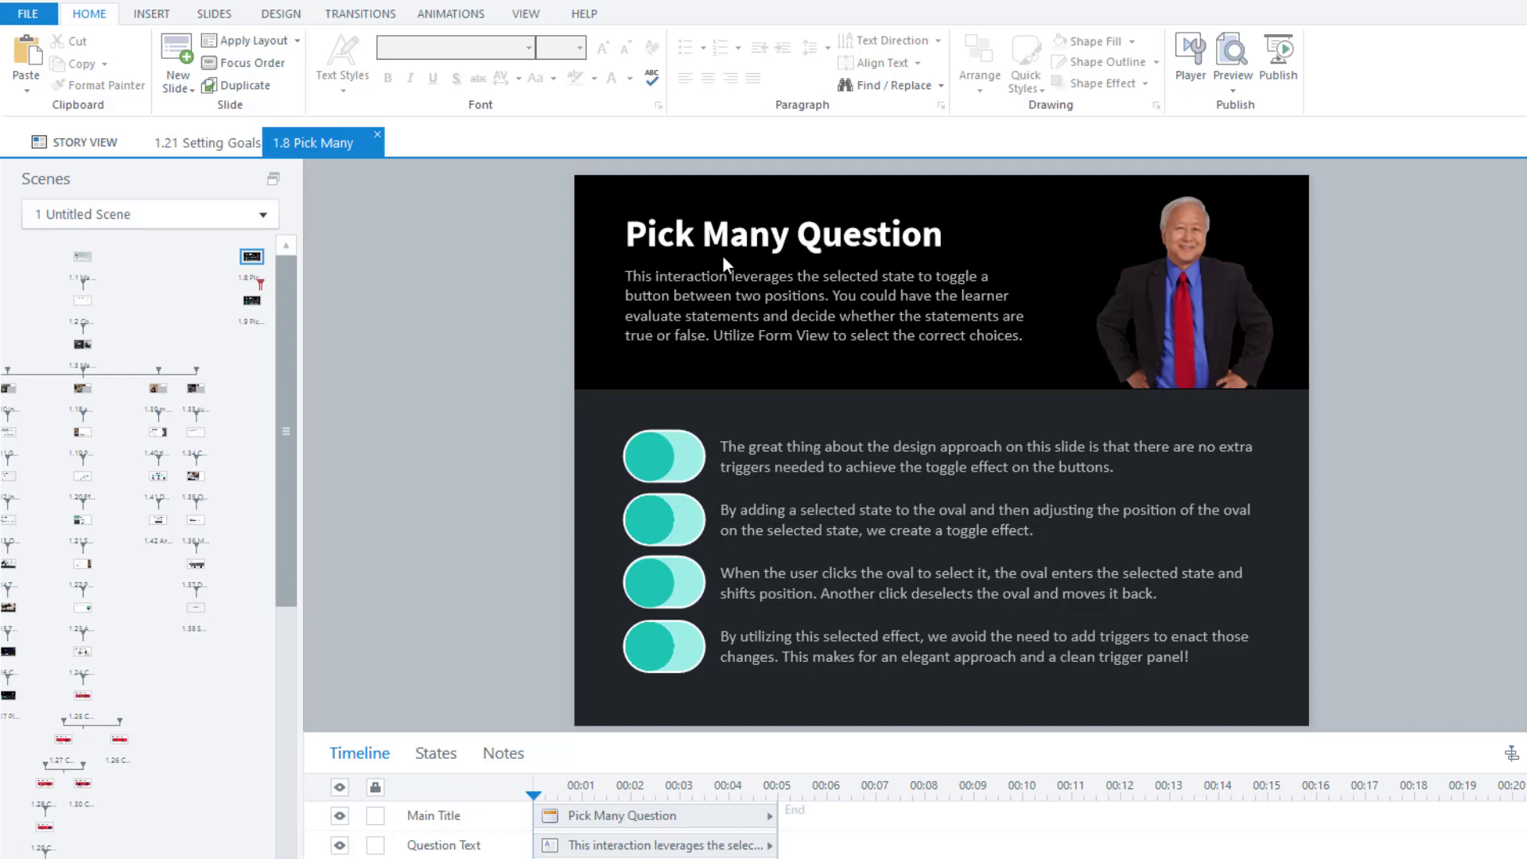
pyautogui.click(662, 15)
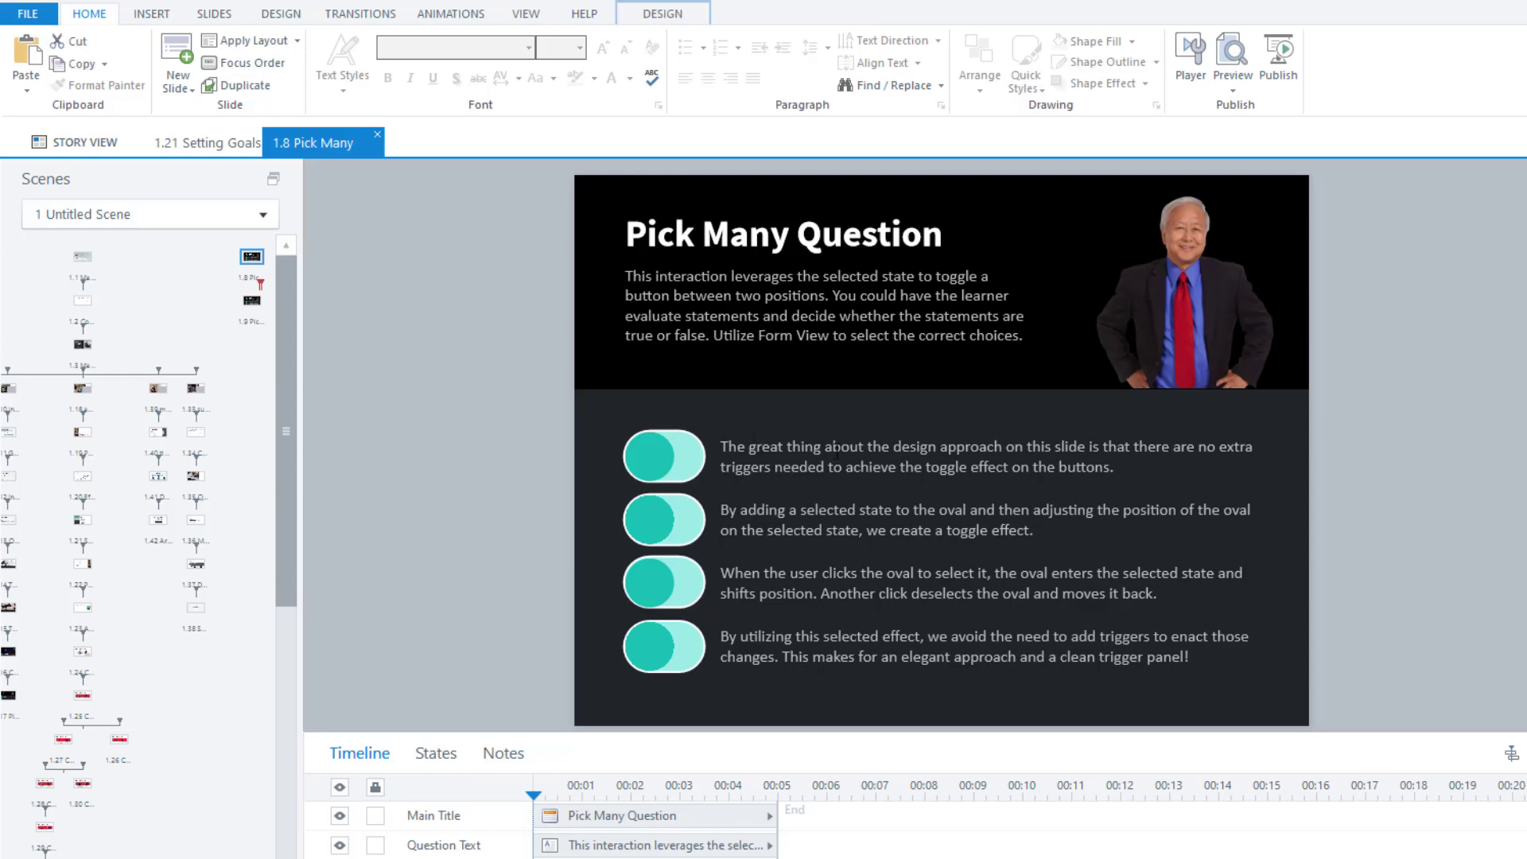
pyautogui.moveTo(895, 560)
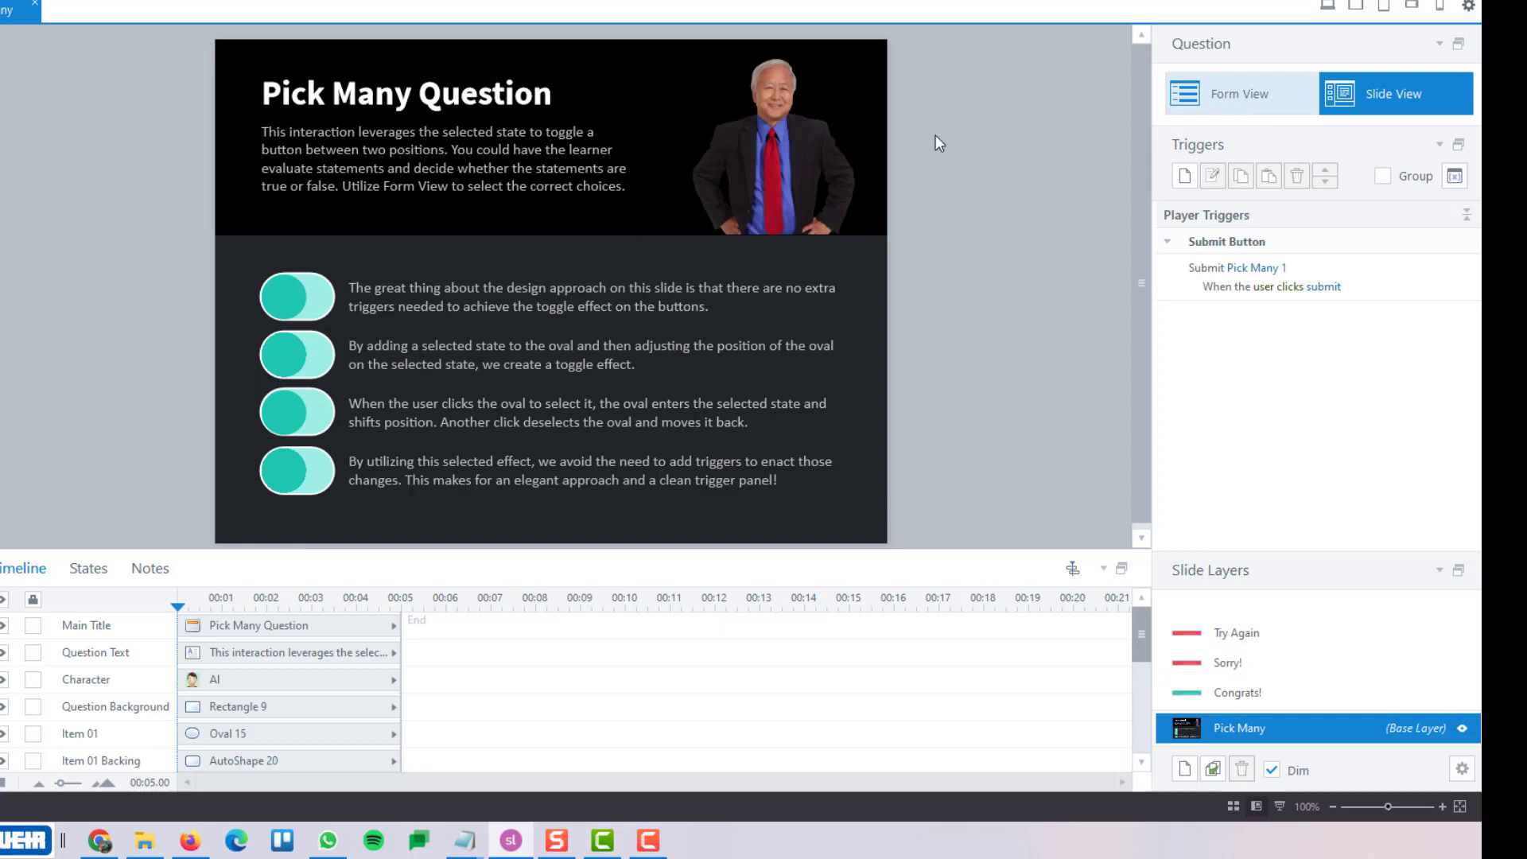
pyautogui.click(1239, 94)
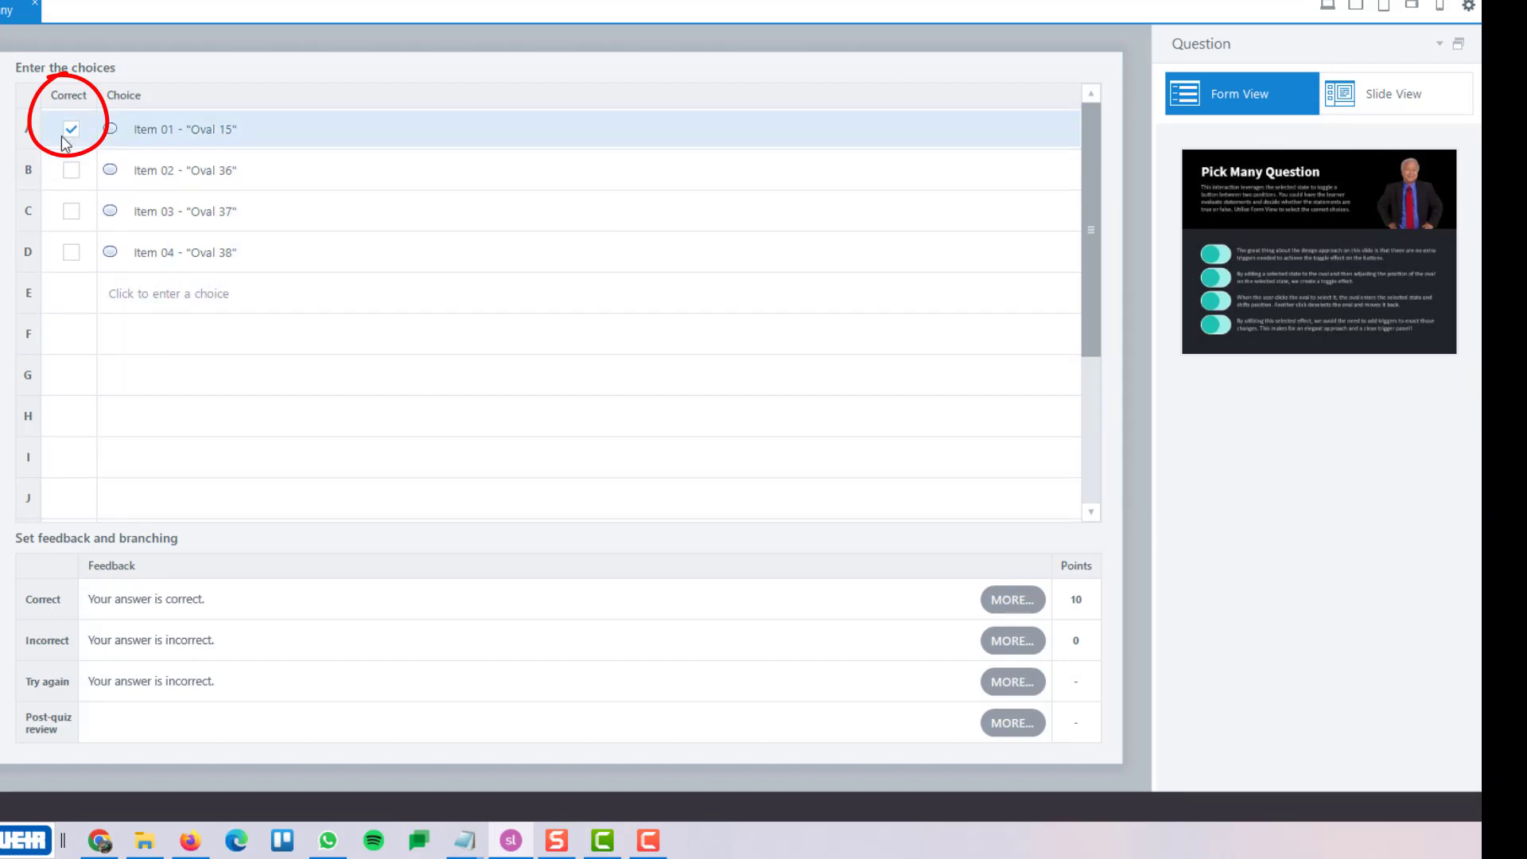
# Clear the Correct checkbox on Item 01 so no choice counts as correct.
pyautogui.click(69, 129)
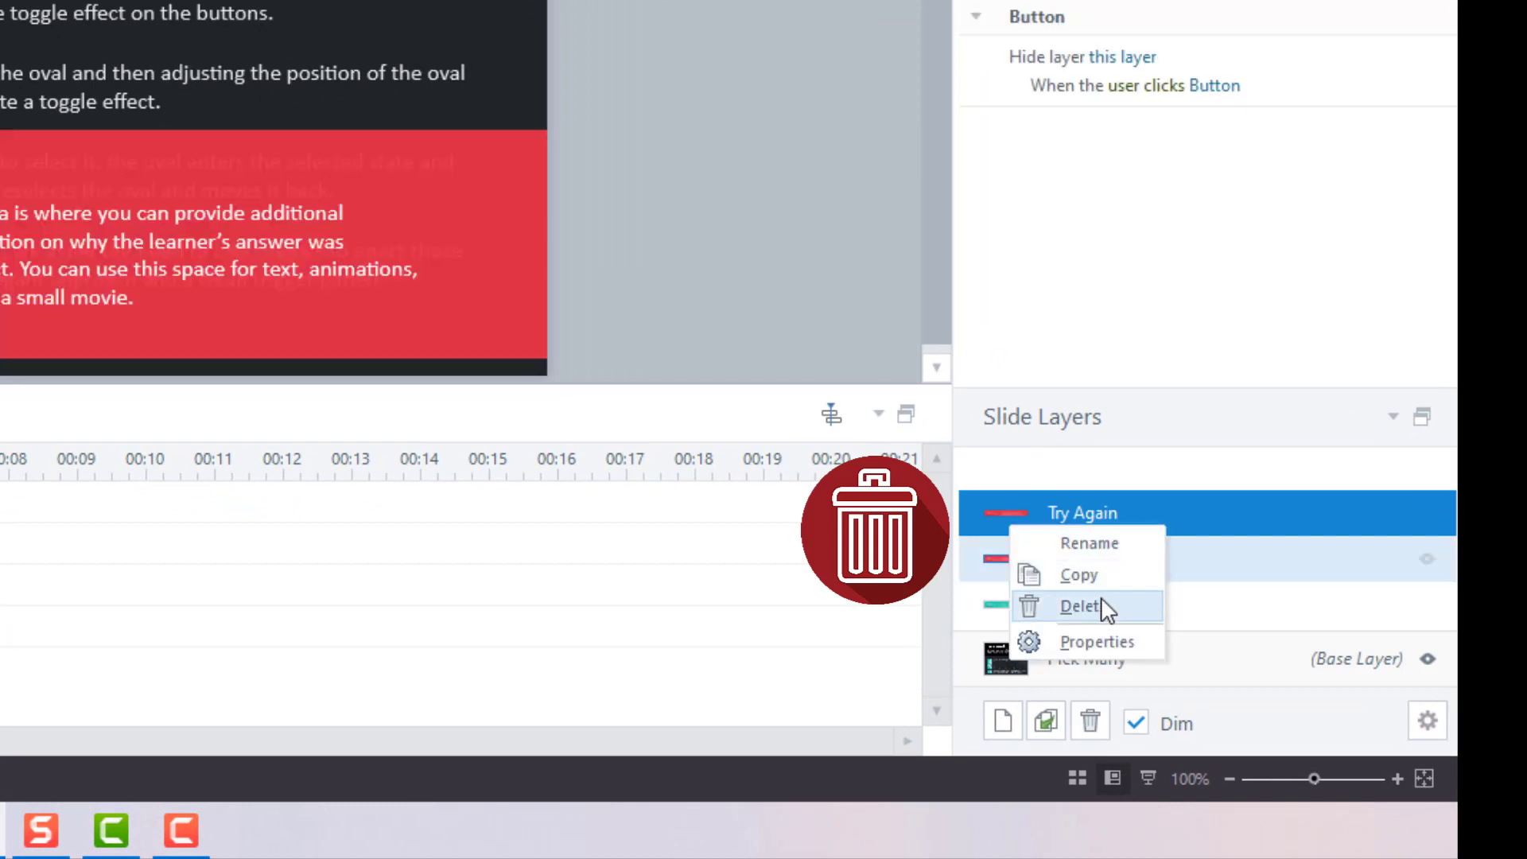
# Delete the Try Again and Sorry! feedback layers, keeping only Congrats!
pyautogui.click(1081, 606)
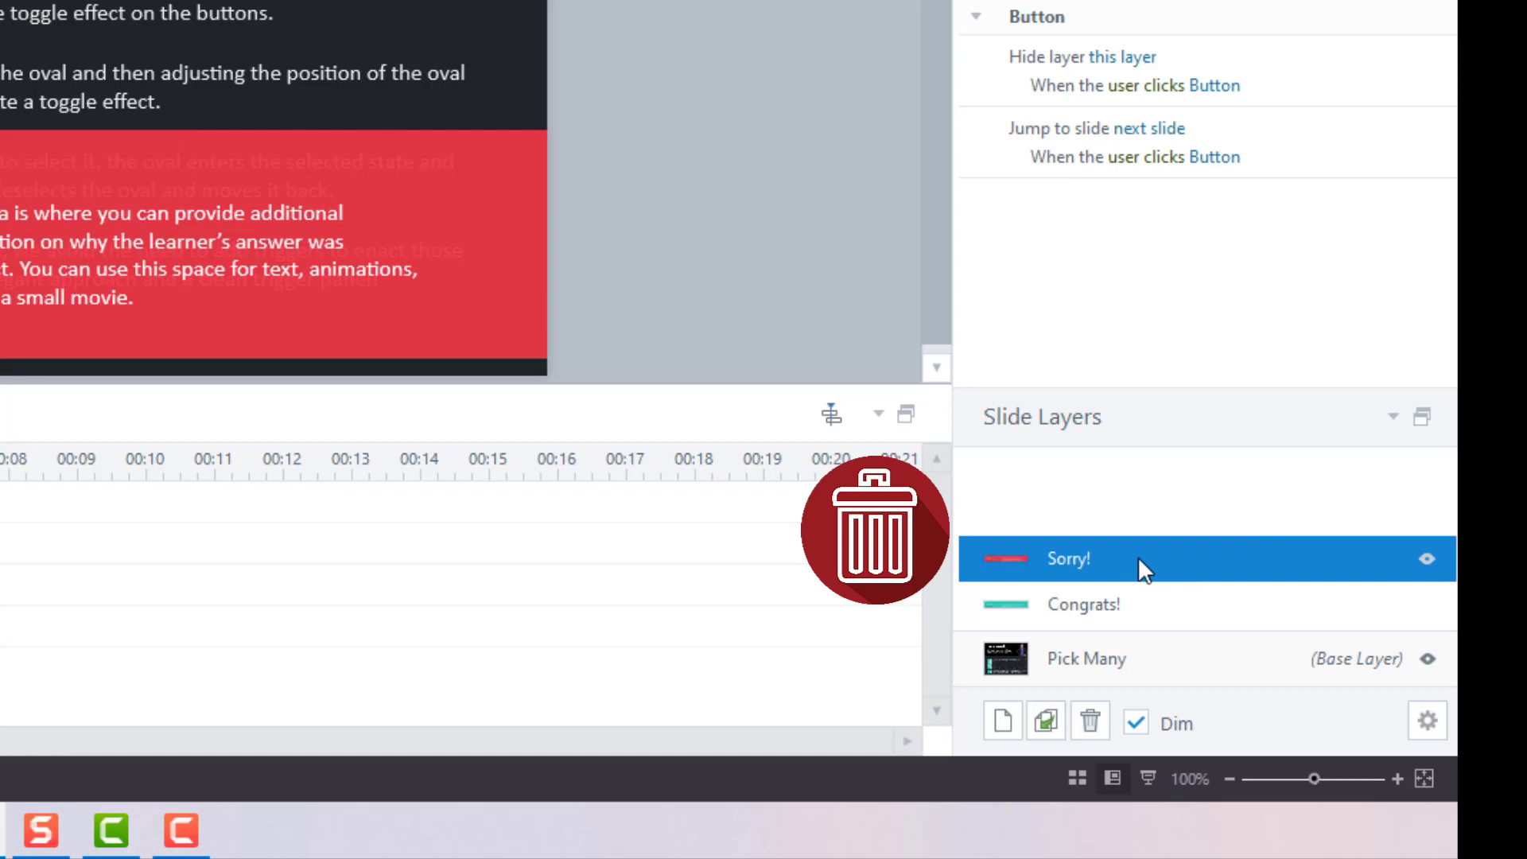
pyautogui.rightClick(1068, 558)
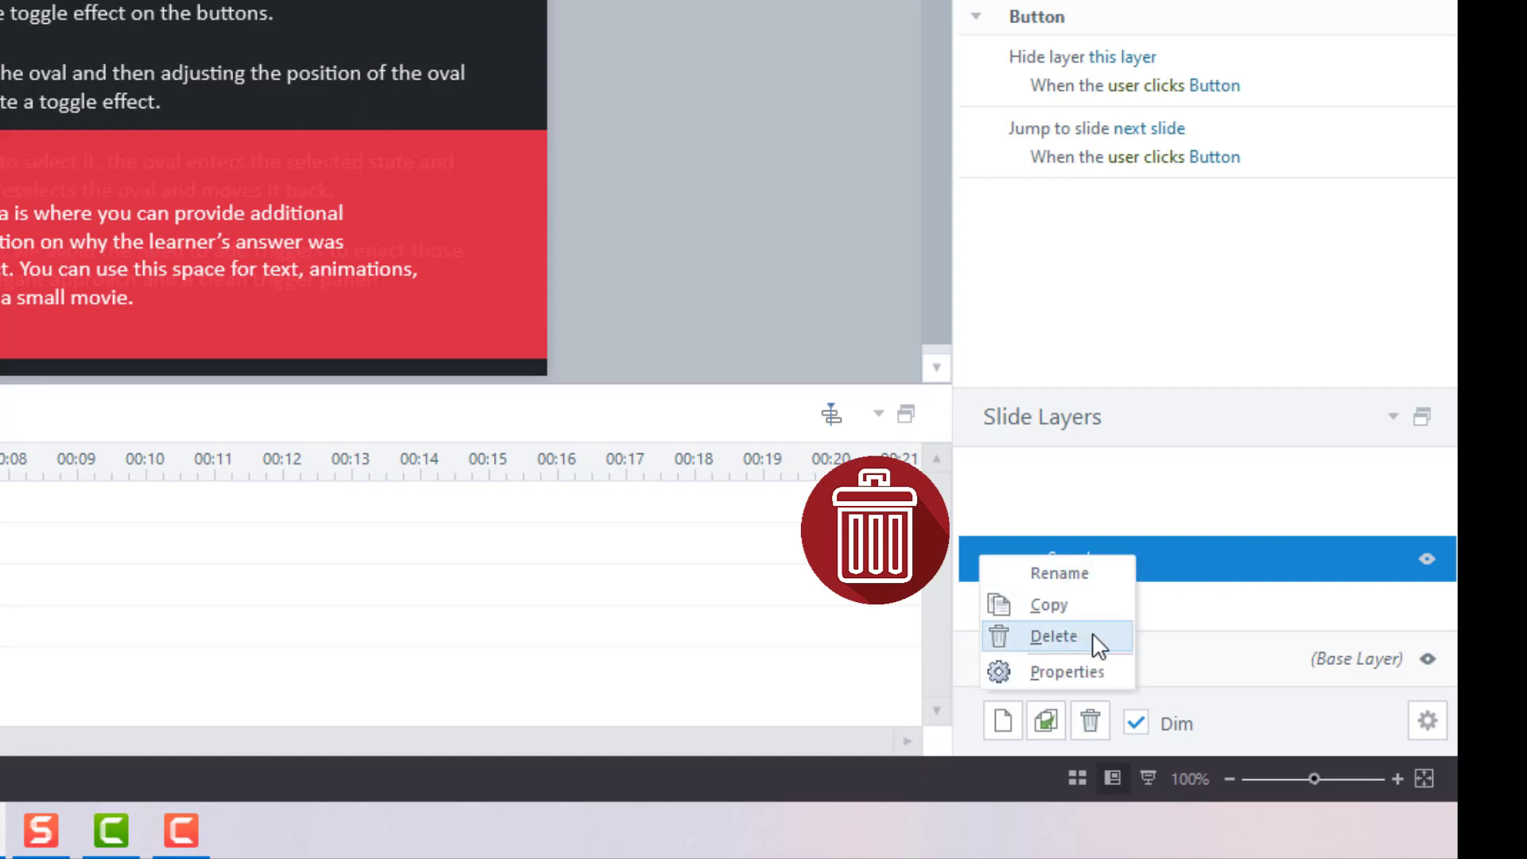
pyautogui.click(1053, 636)
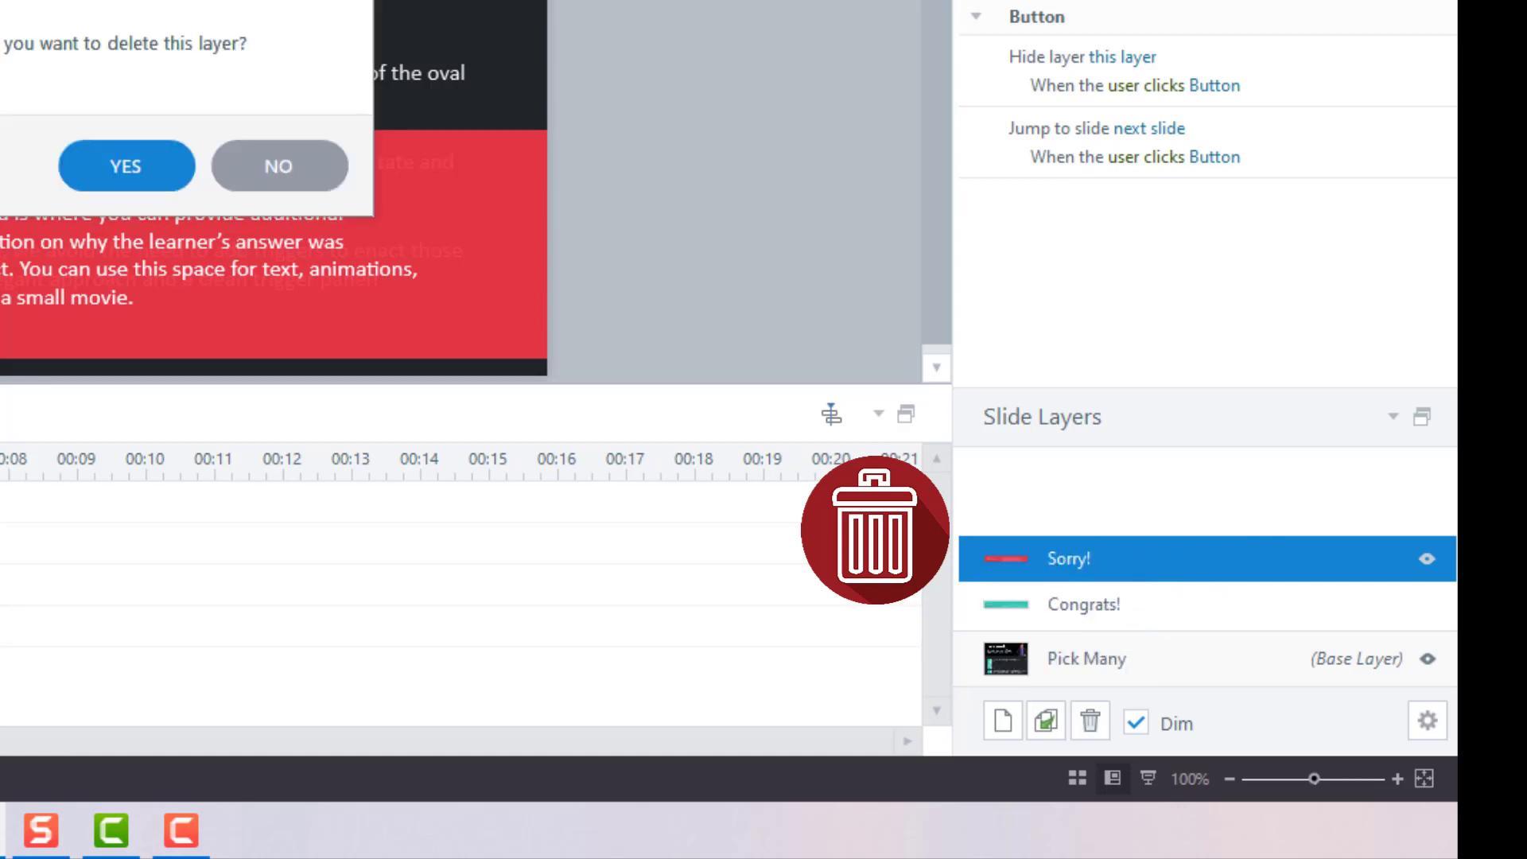
pyautogui.click(125, 165)
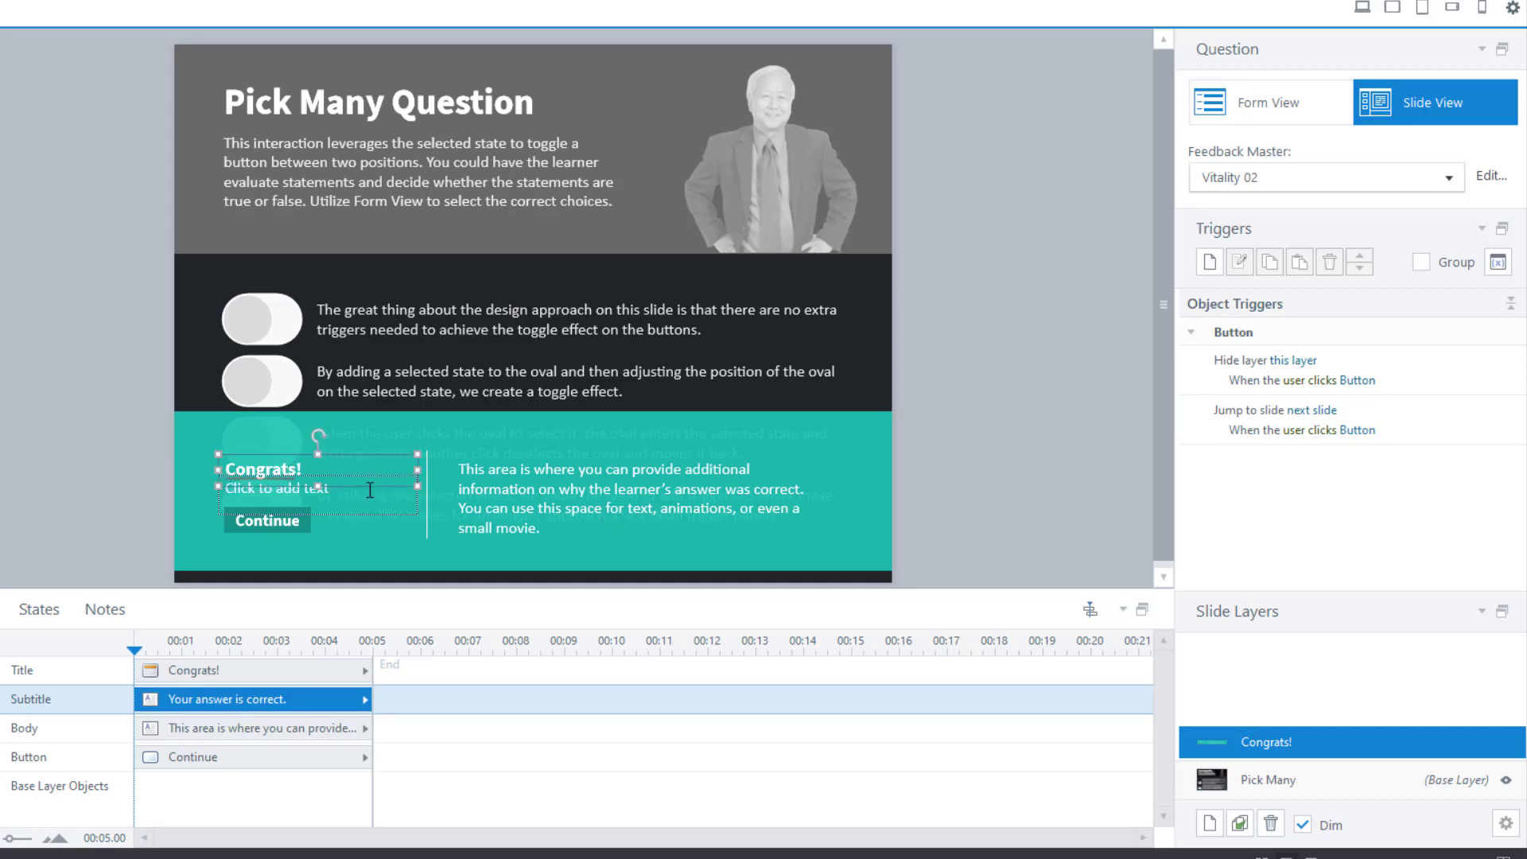
# Retitle the Congrats! feedback layer to 'Thank you.'.
pyautogui.doubleClick(259, 469)
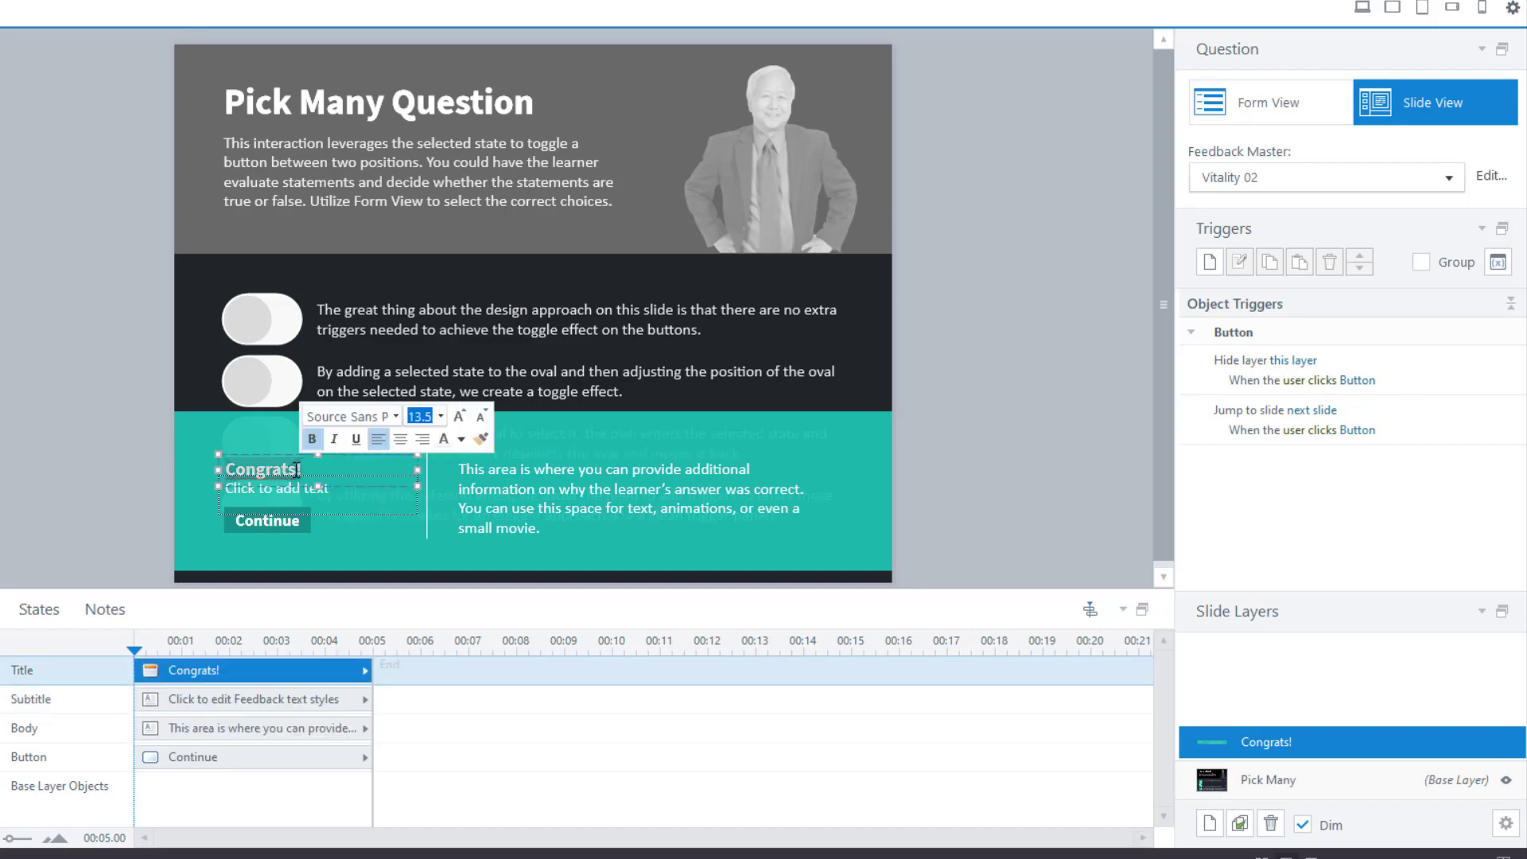
pyautogui.write('Thank you.')
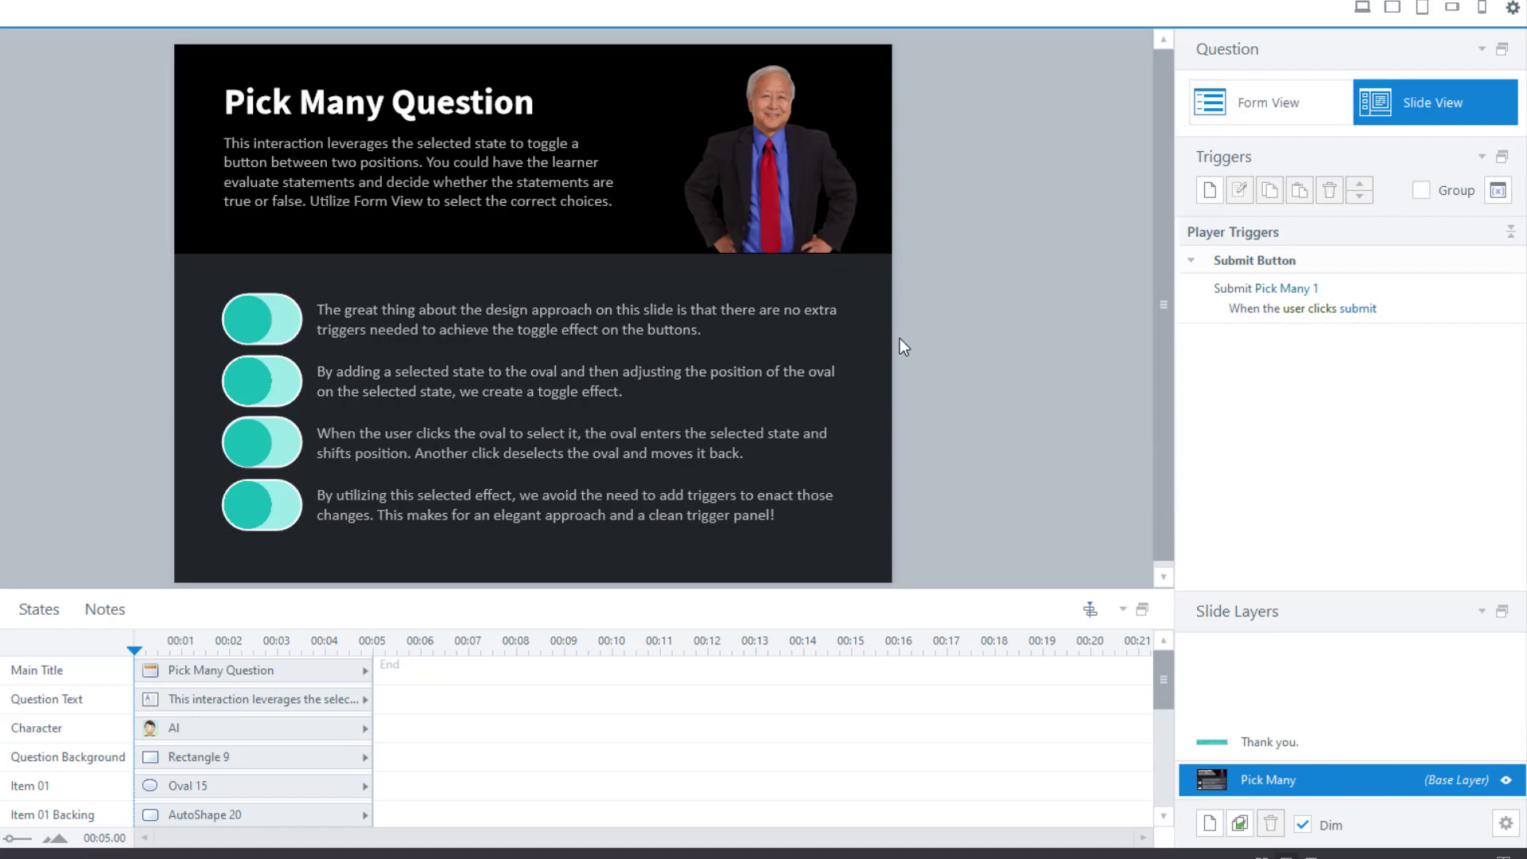
pyautogui.moveTo(1078, 605)
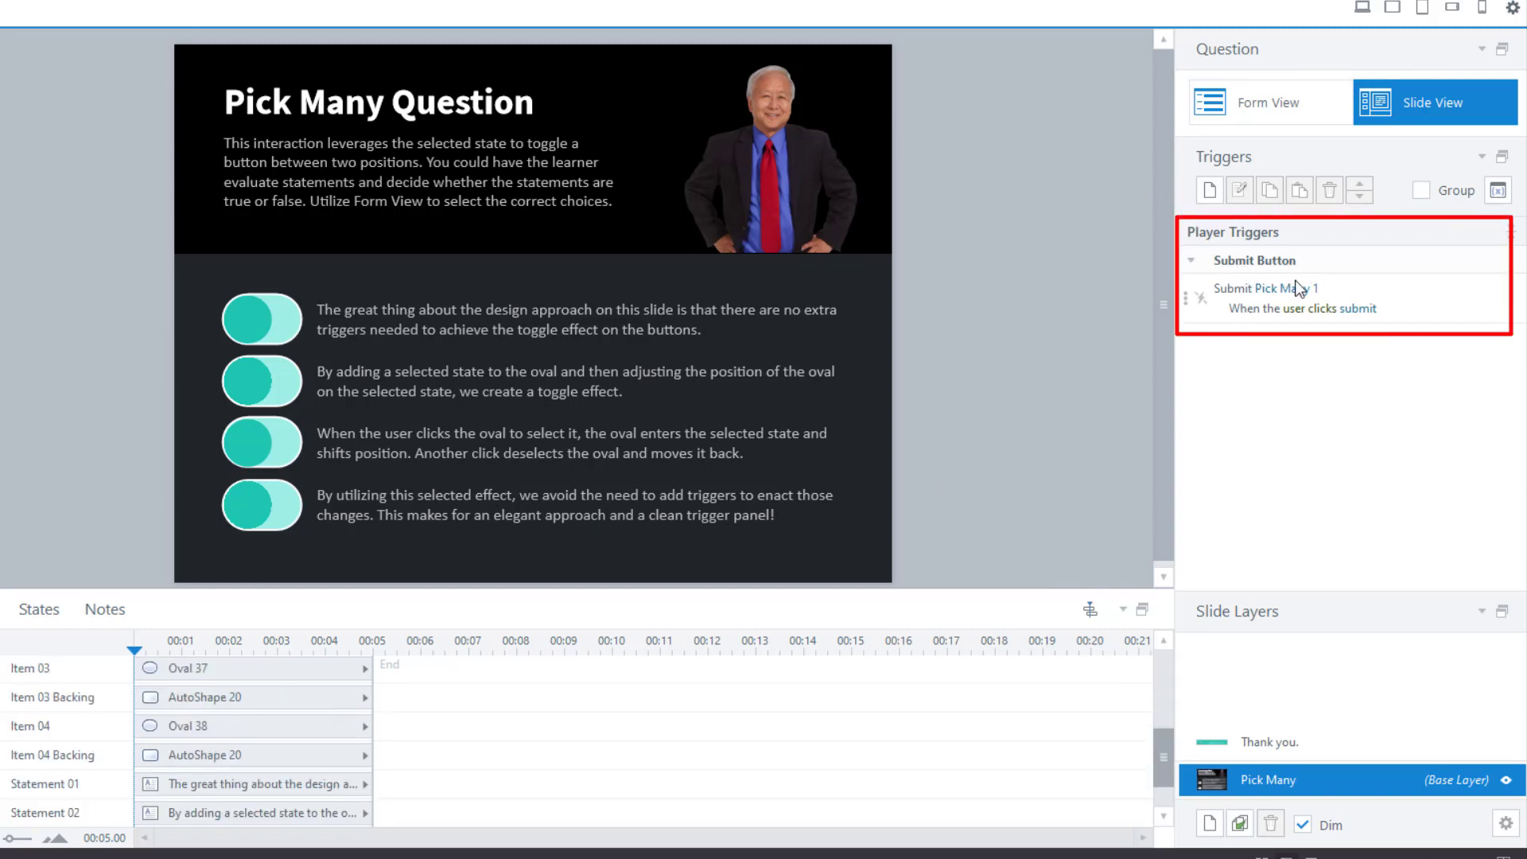
pyautogui.moveTo(1049, 524)
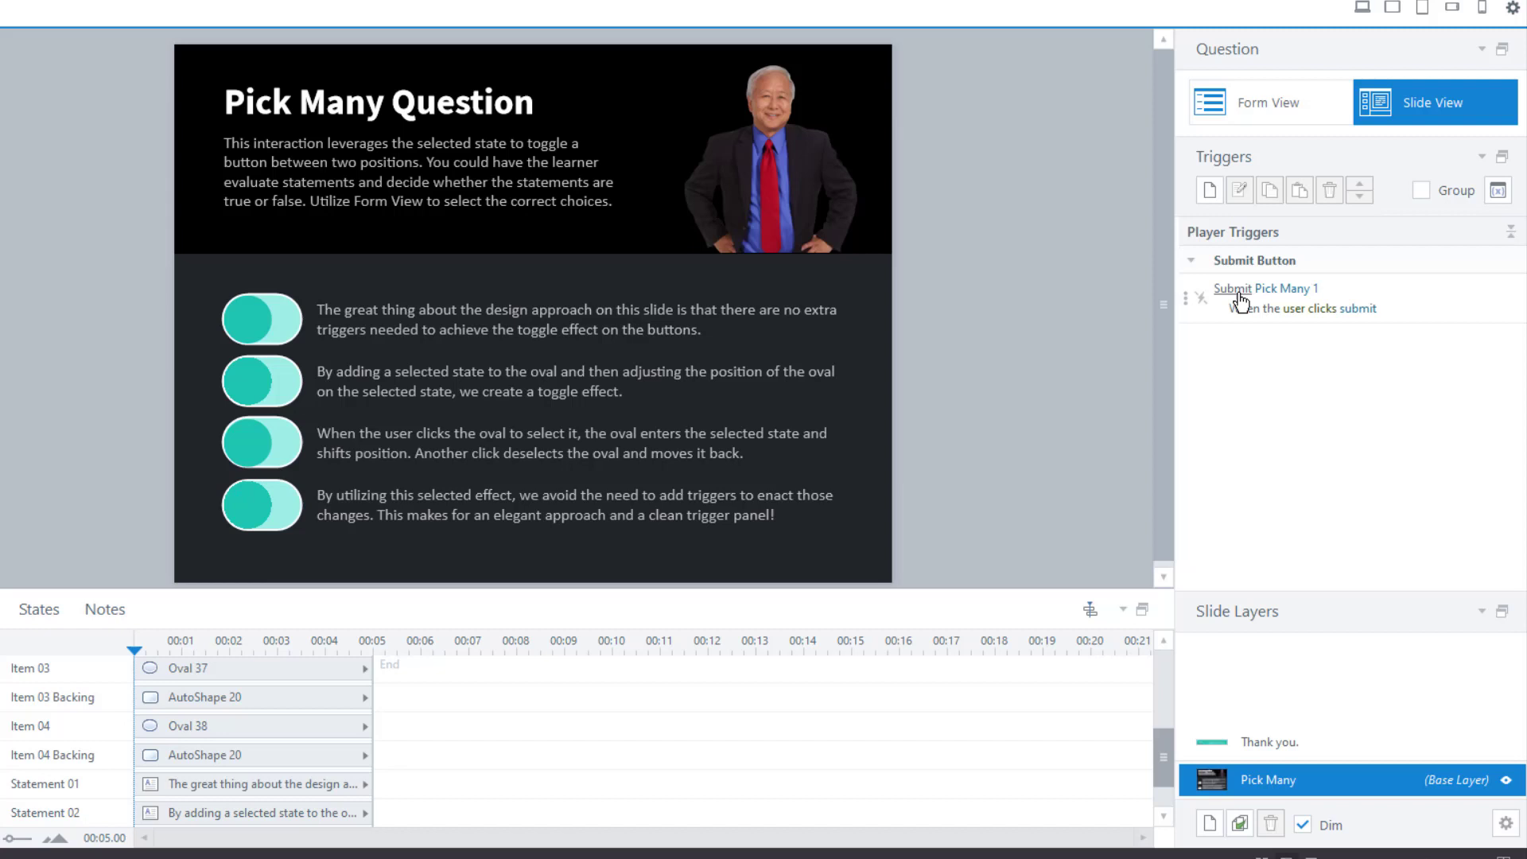
# Change the submit trigger's action to Show layer 'Thank you.'.
pyautogui.click(1234, 288)
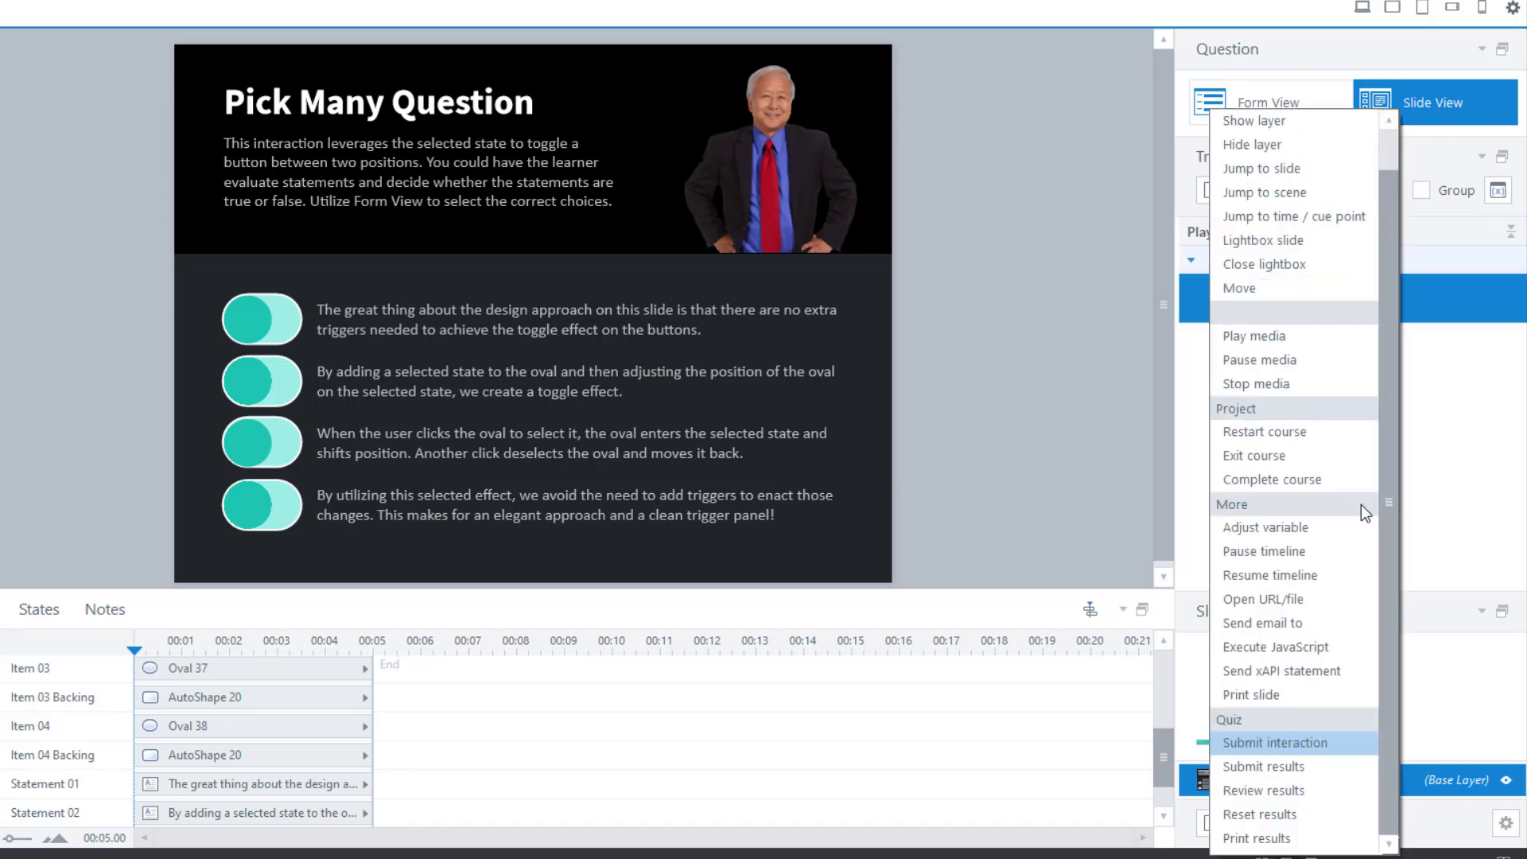
pyautogui.moveTo(1407, 683)
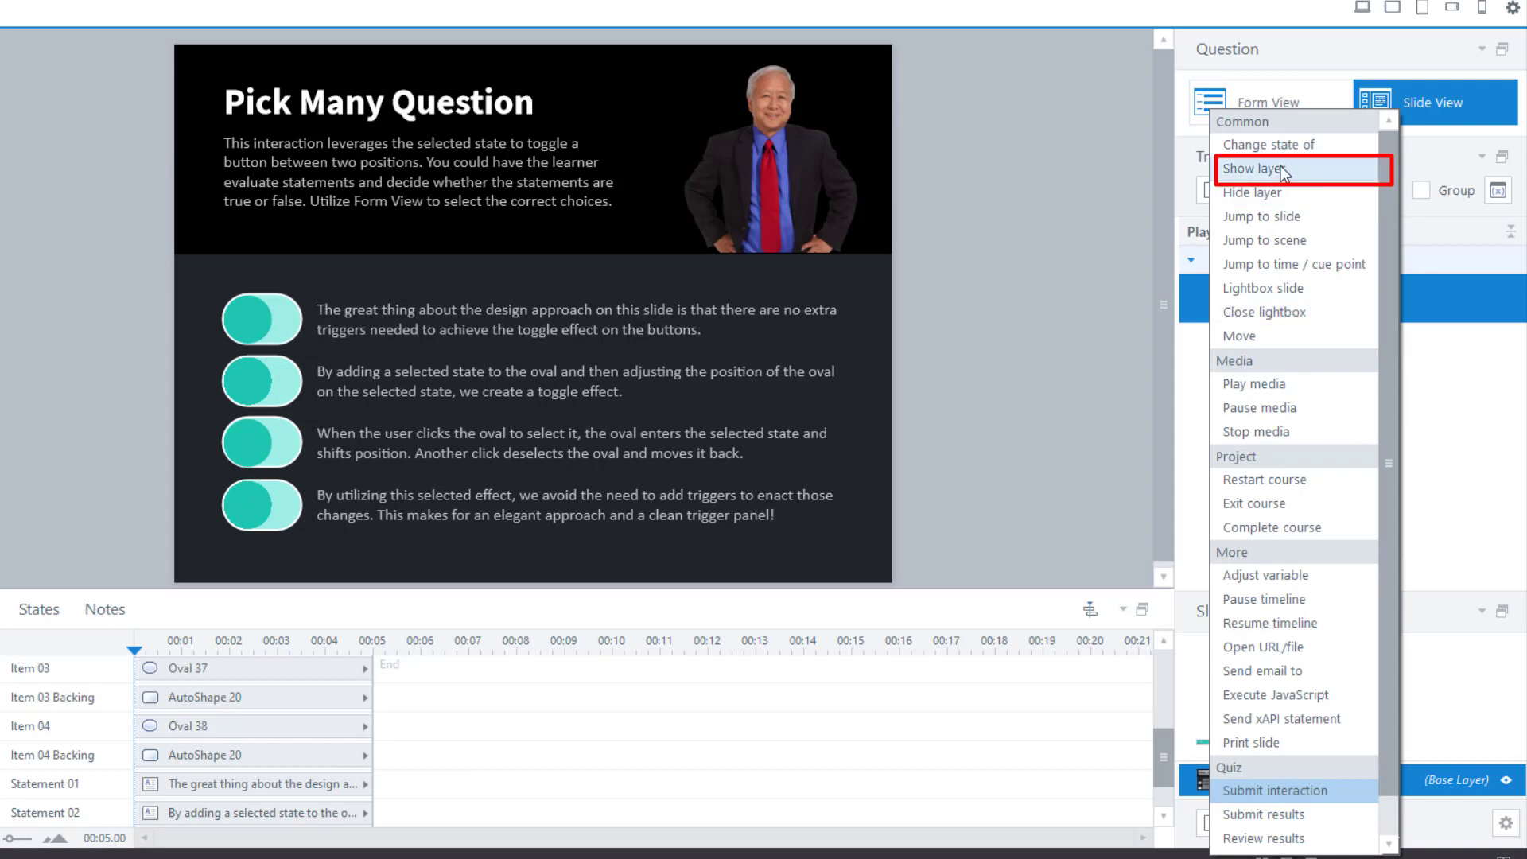
pyautogui.click(1260, 169)
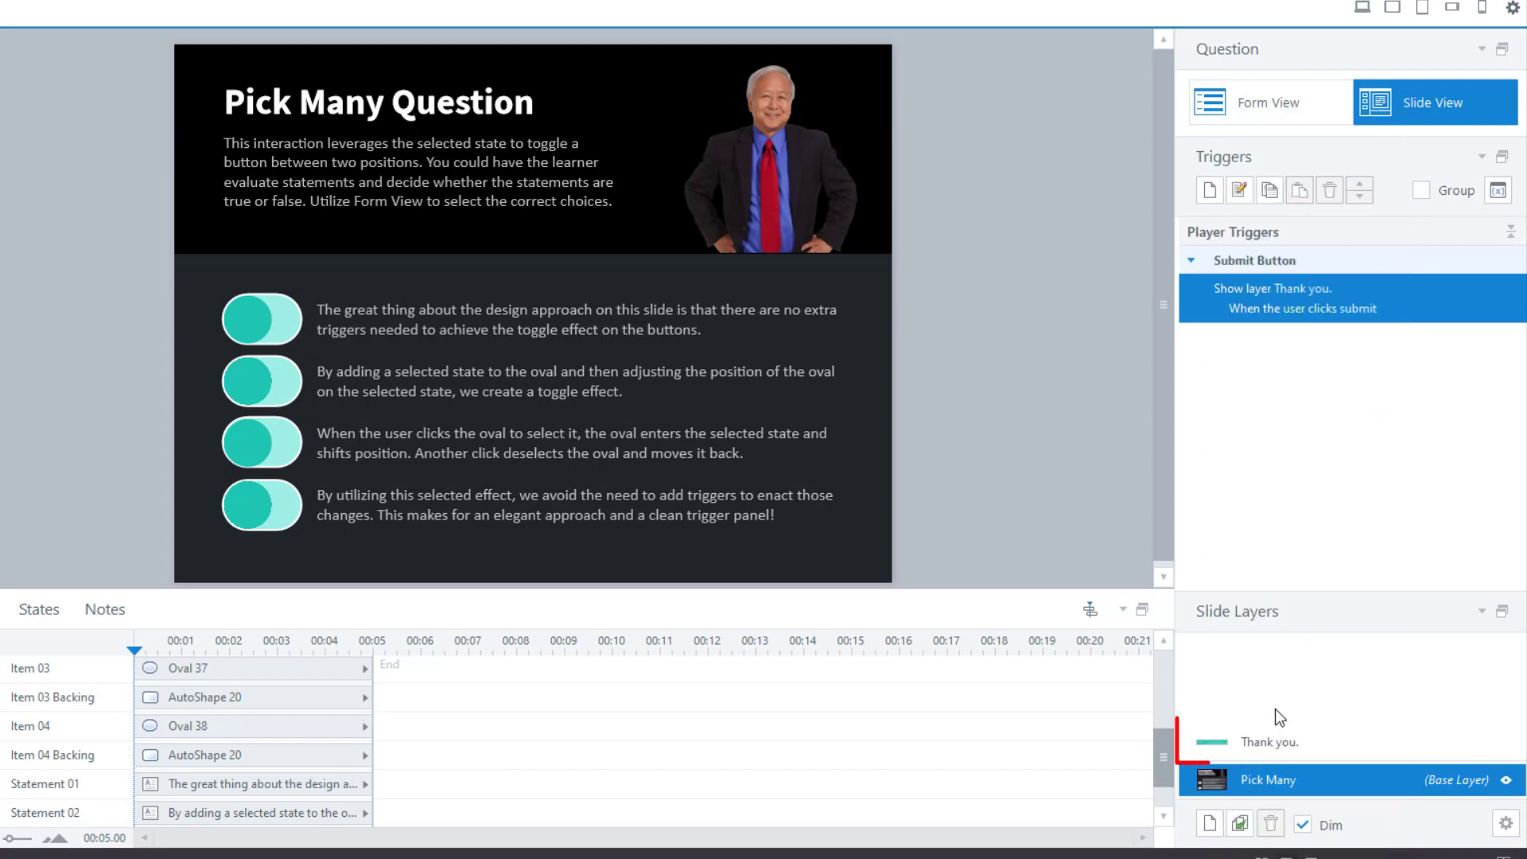
pyautogui.click(1269, 743)
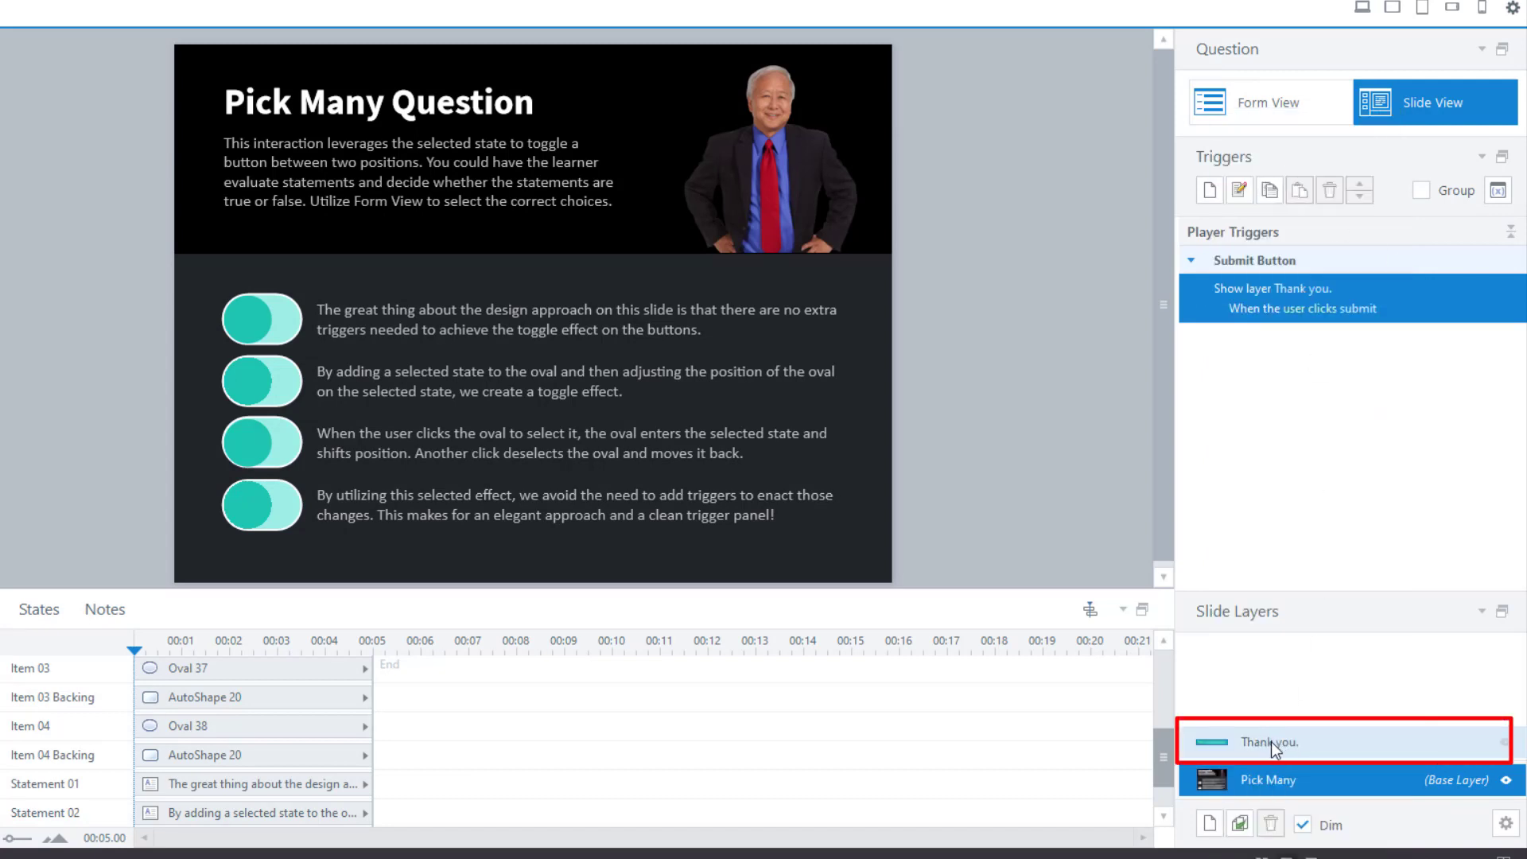
pyautogui.moveTo(1298, 336)
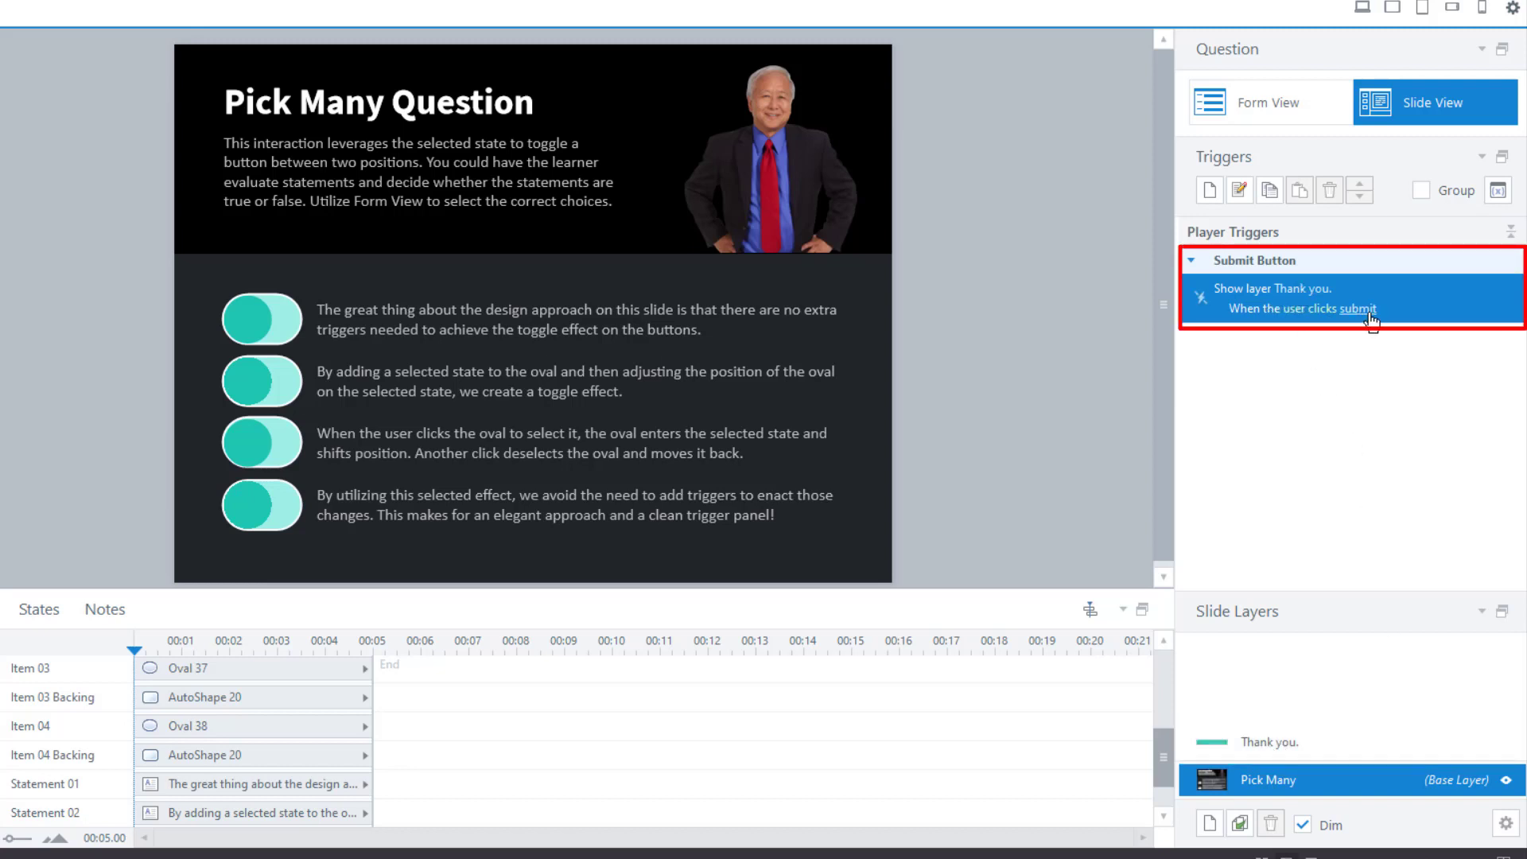
pyautogui.moveTo(506, 223)
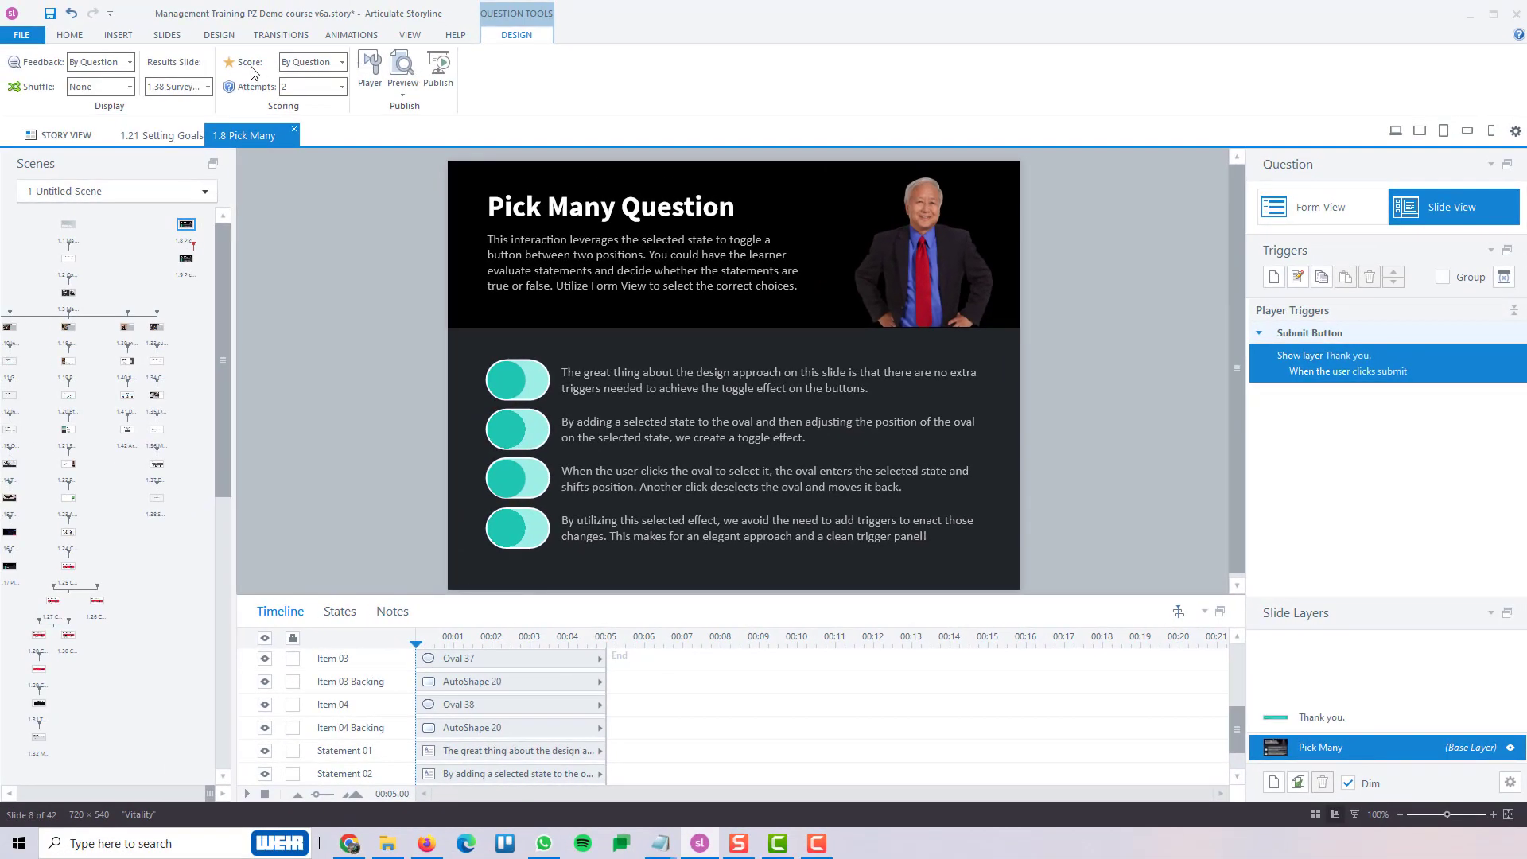
pyautogui.click(401, 70)
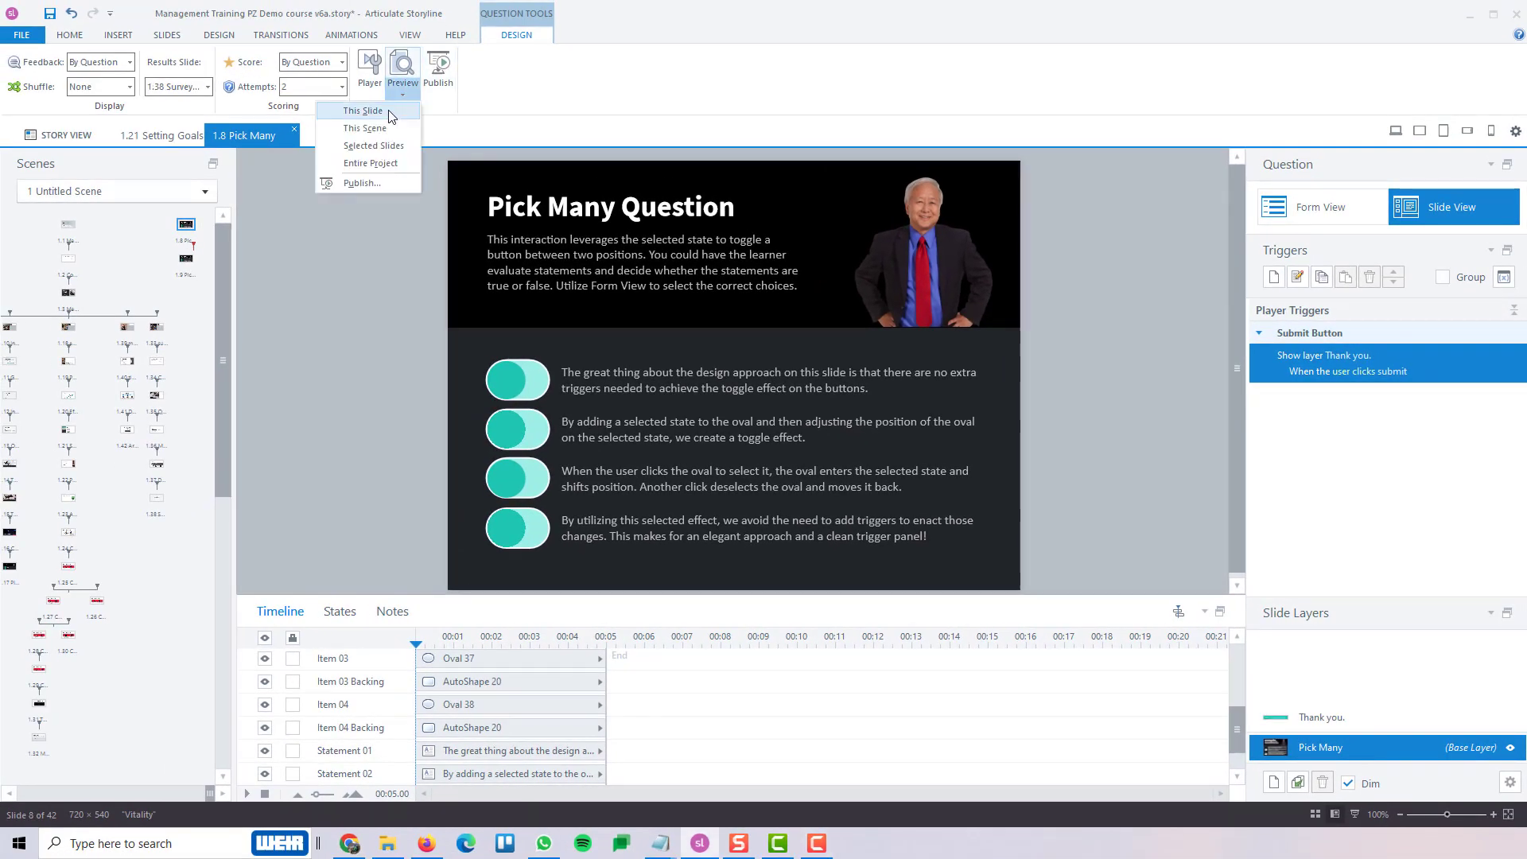
pyautogui.click(363, 109)
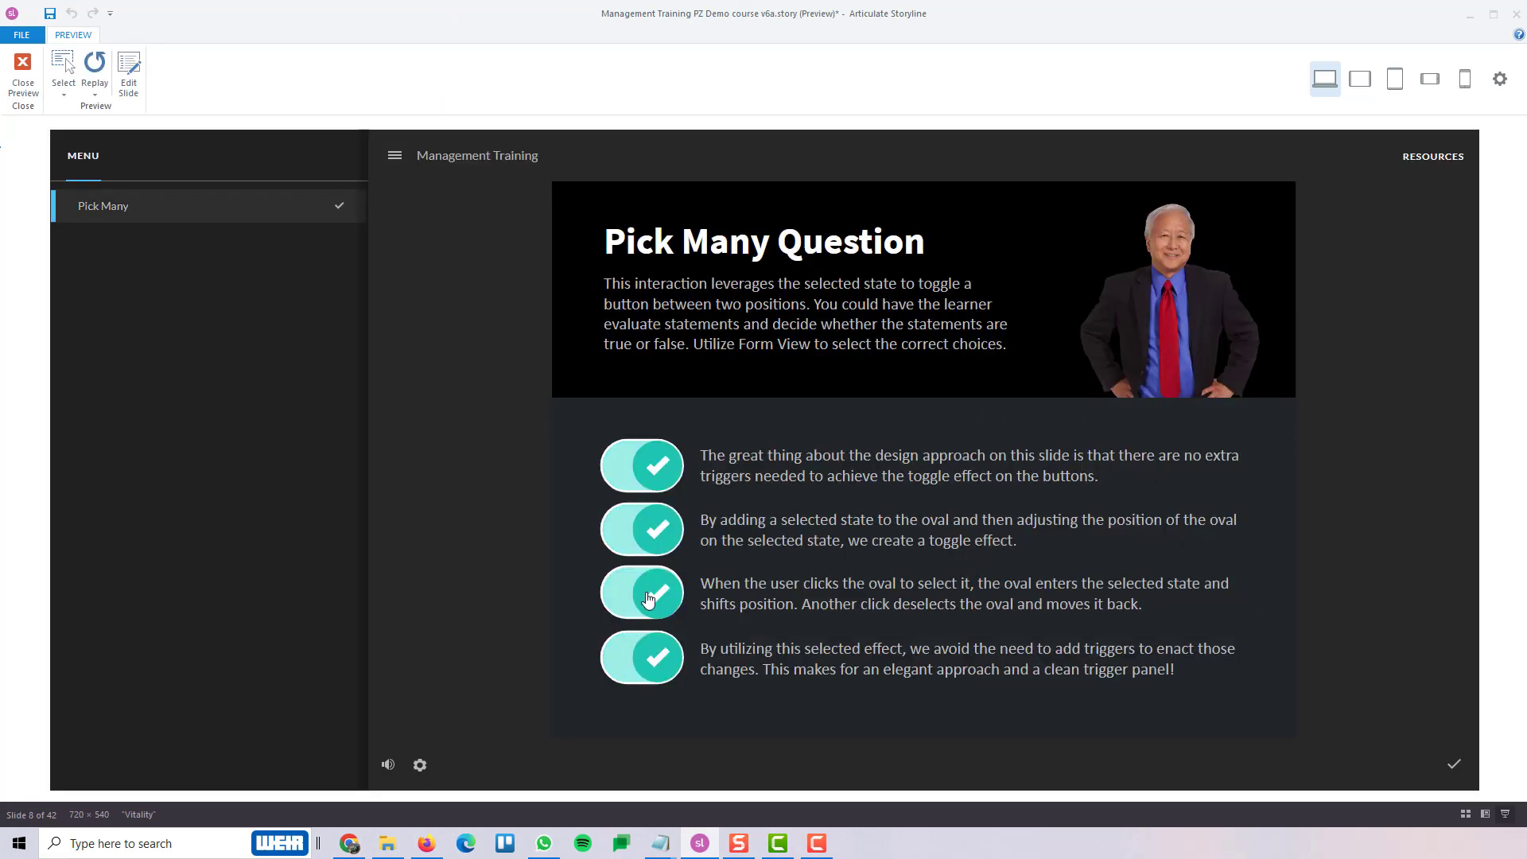
pyautogui.click(640, 528)
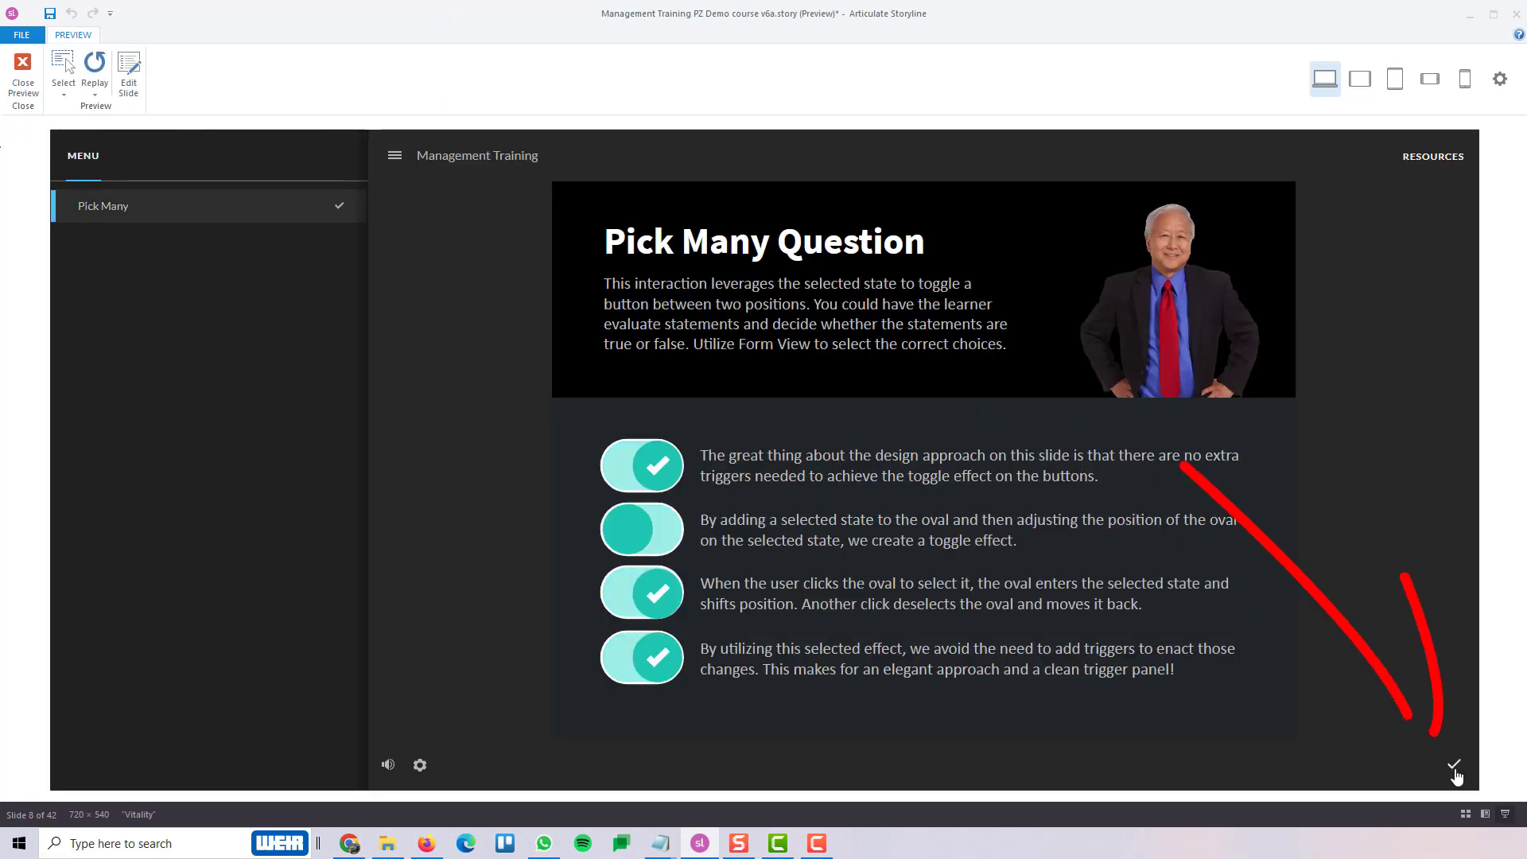
pyautogui.click(1454, 765)
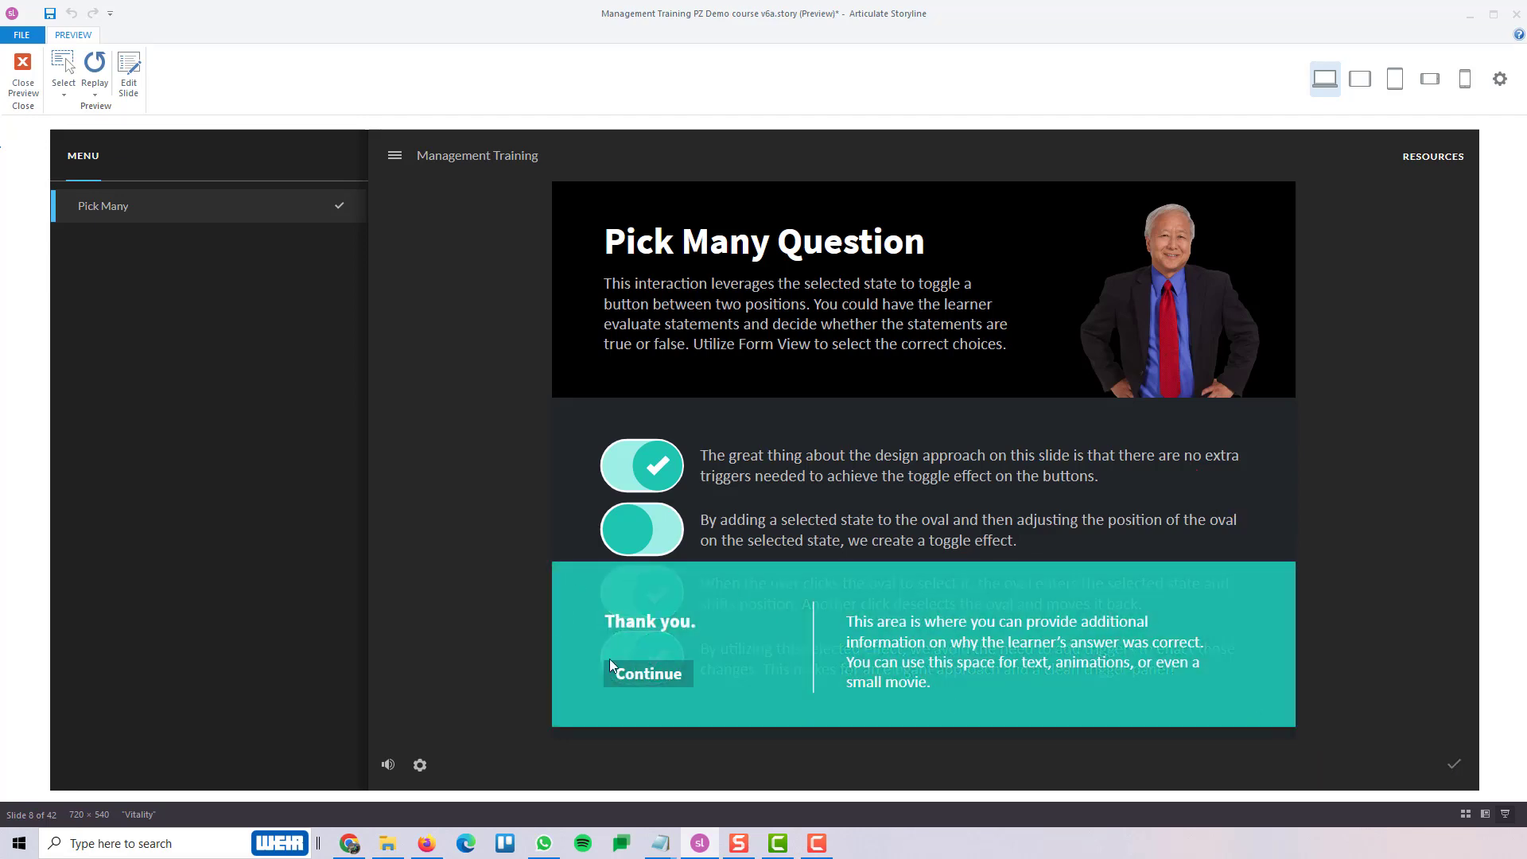
pyautogui.click(647, 673)
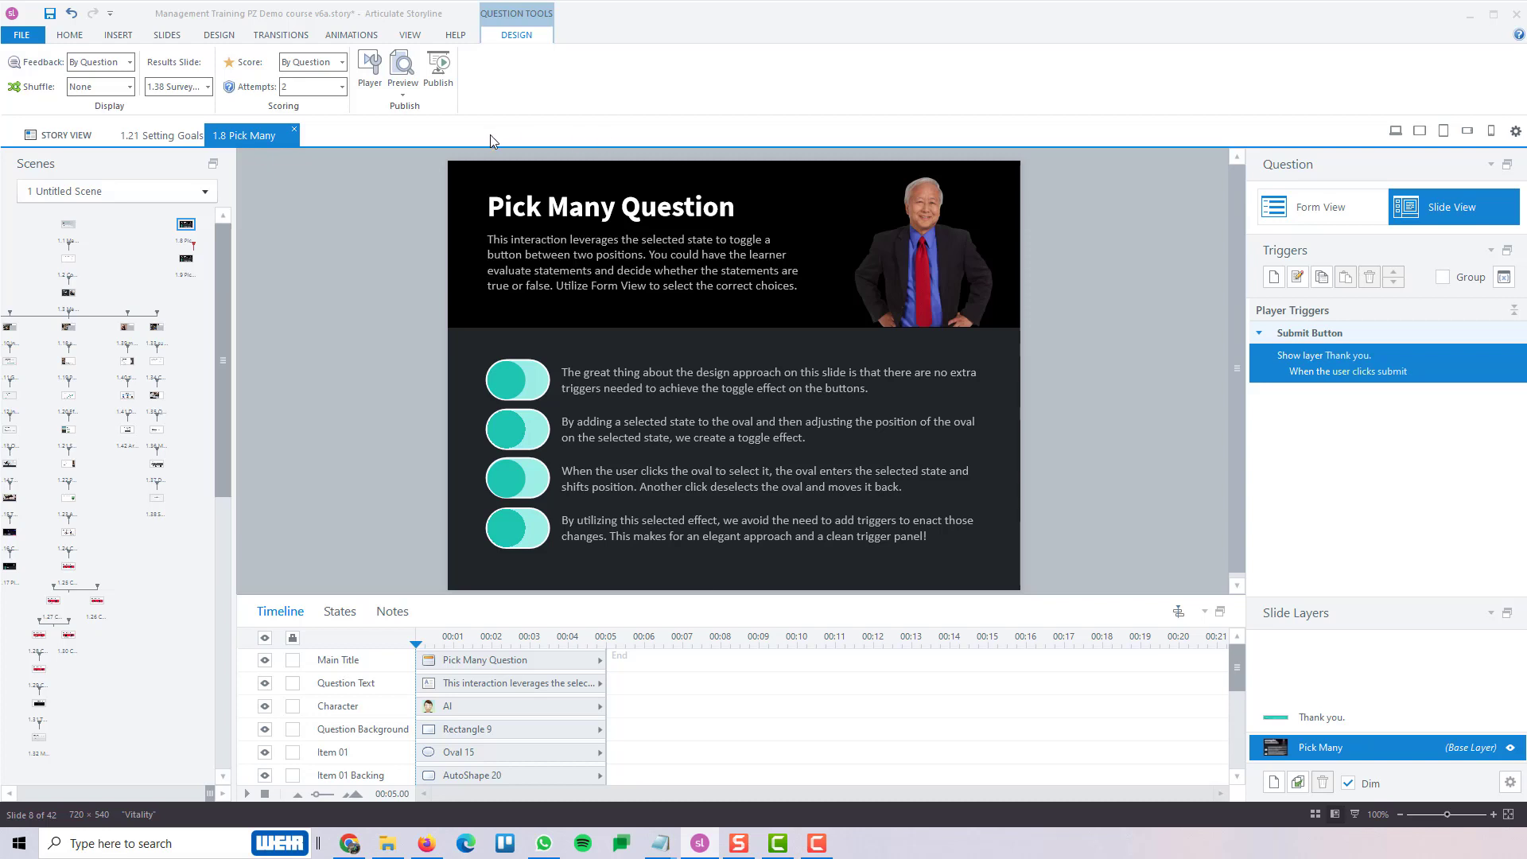
pyautogui.moveTo(471, 223)
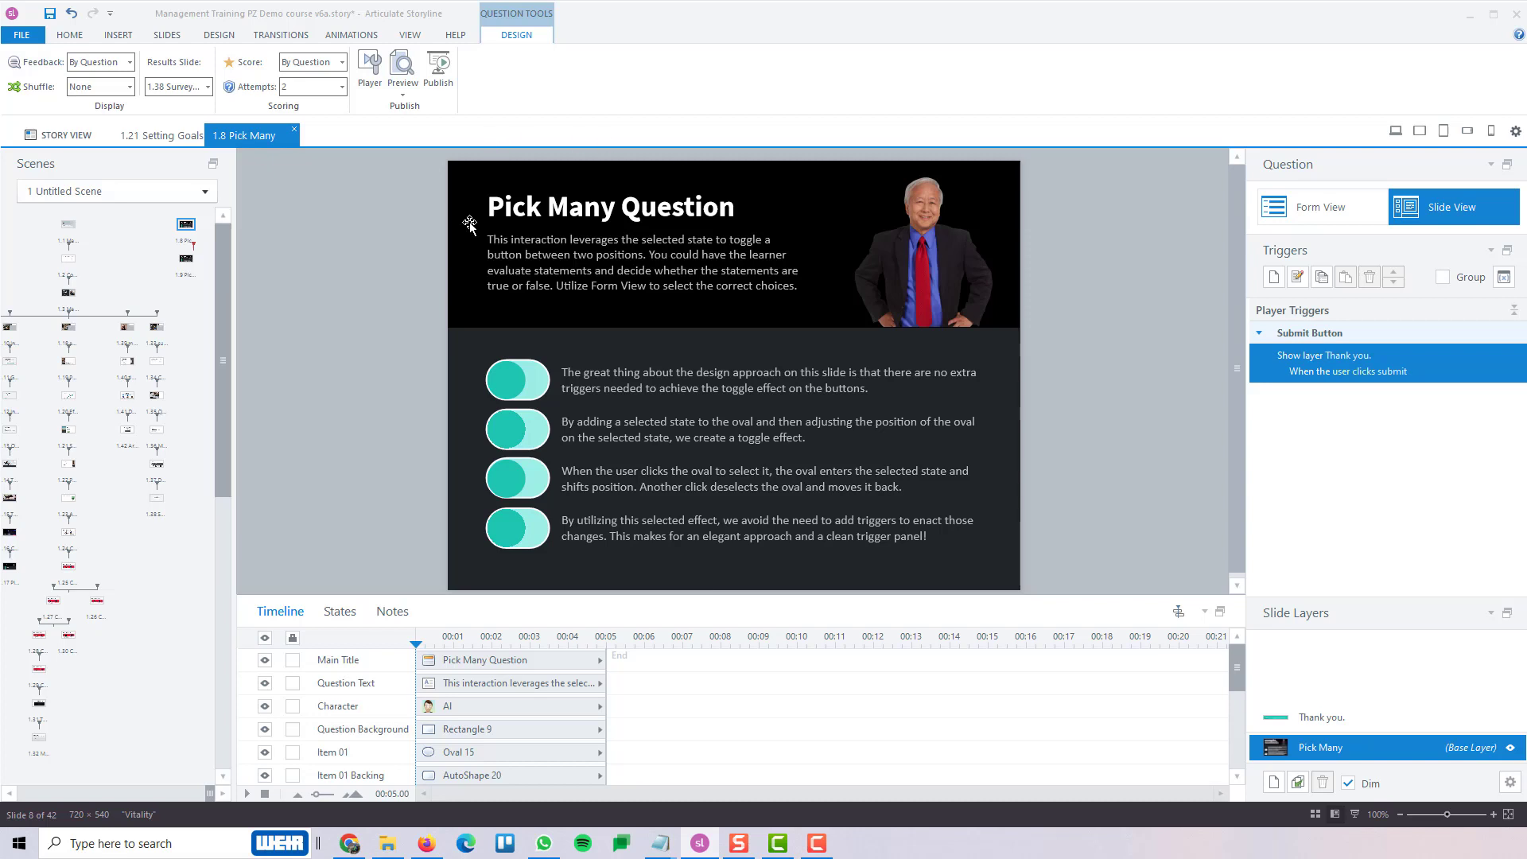
pyautogui.moveTo(1289, 211)
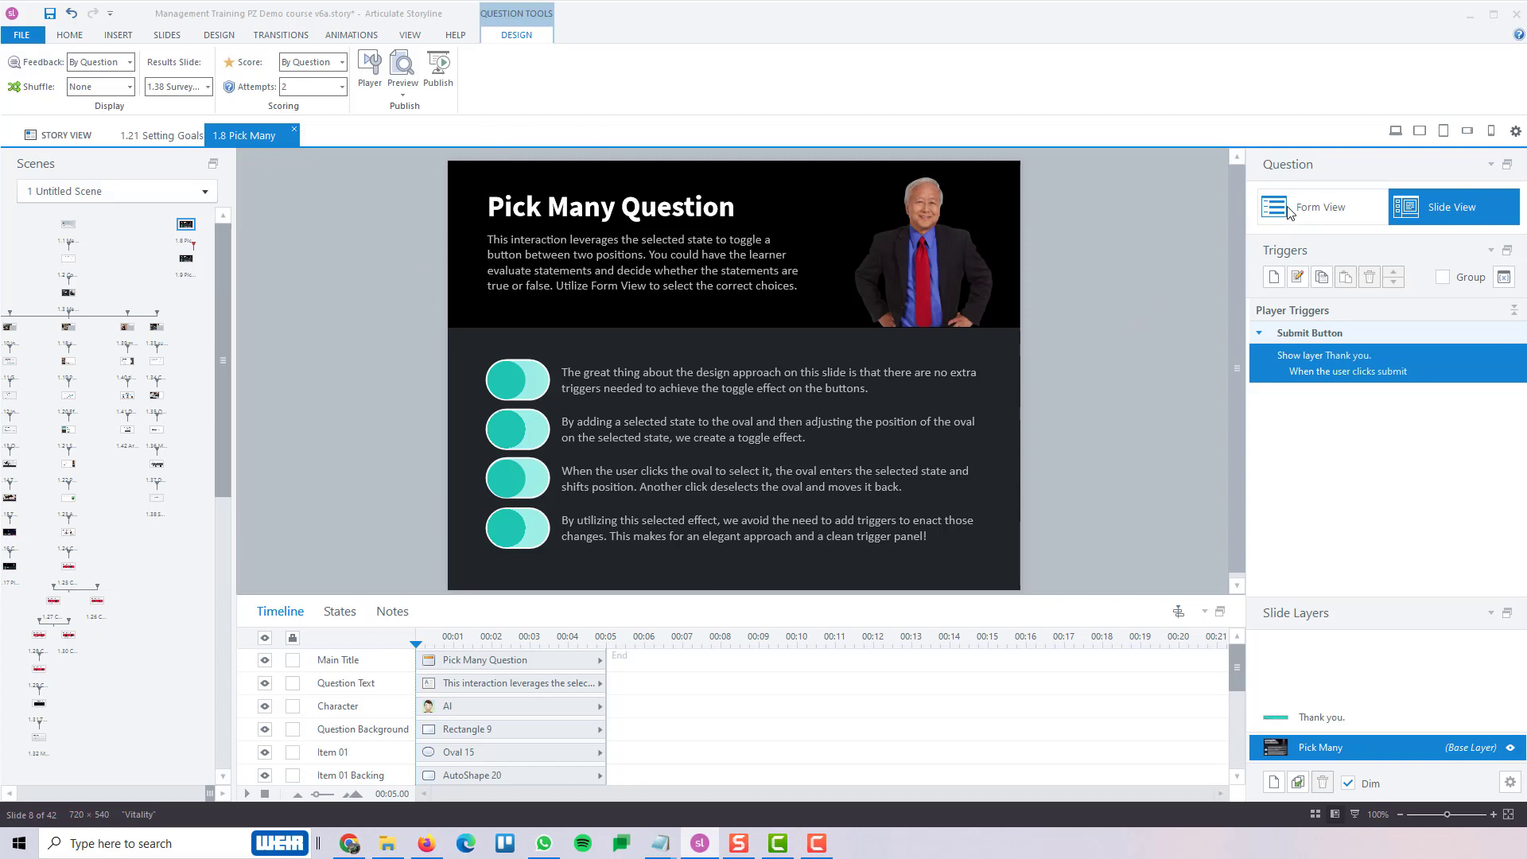
pyautogui.click(1319, 207)
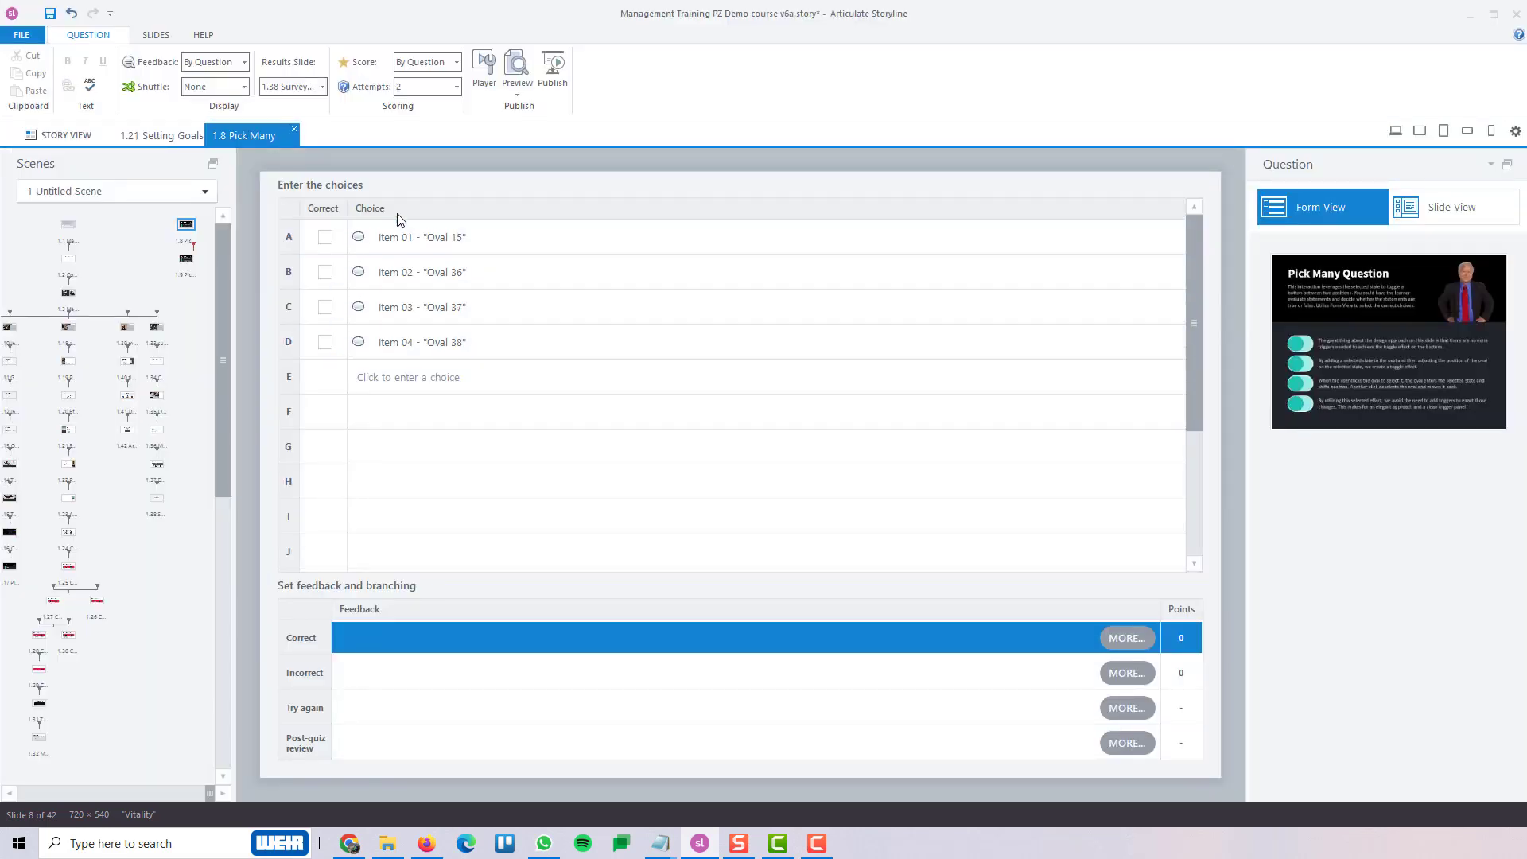
pyautogui.click(1450, 207)
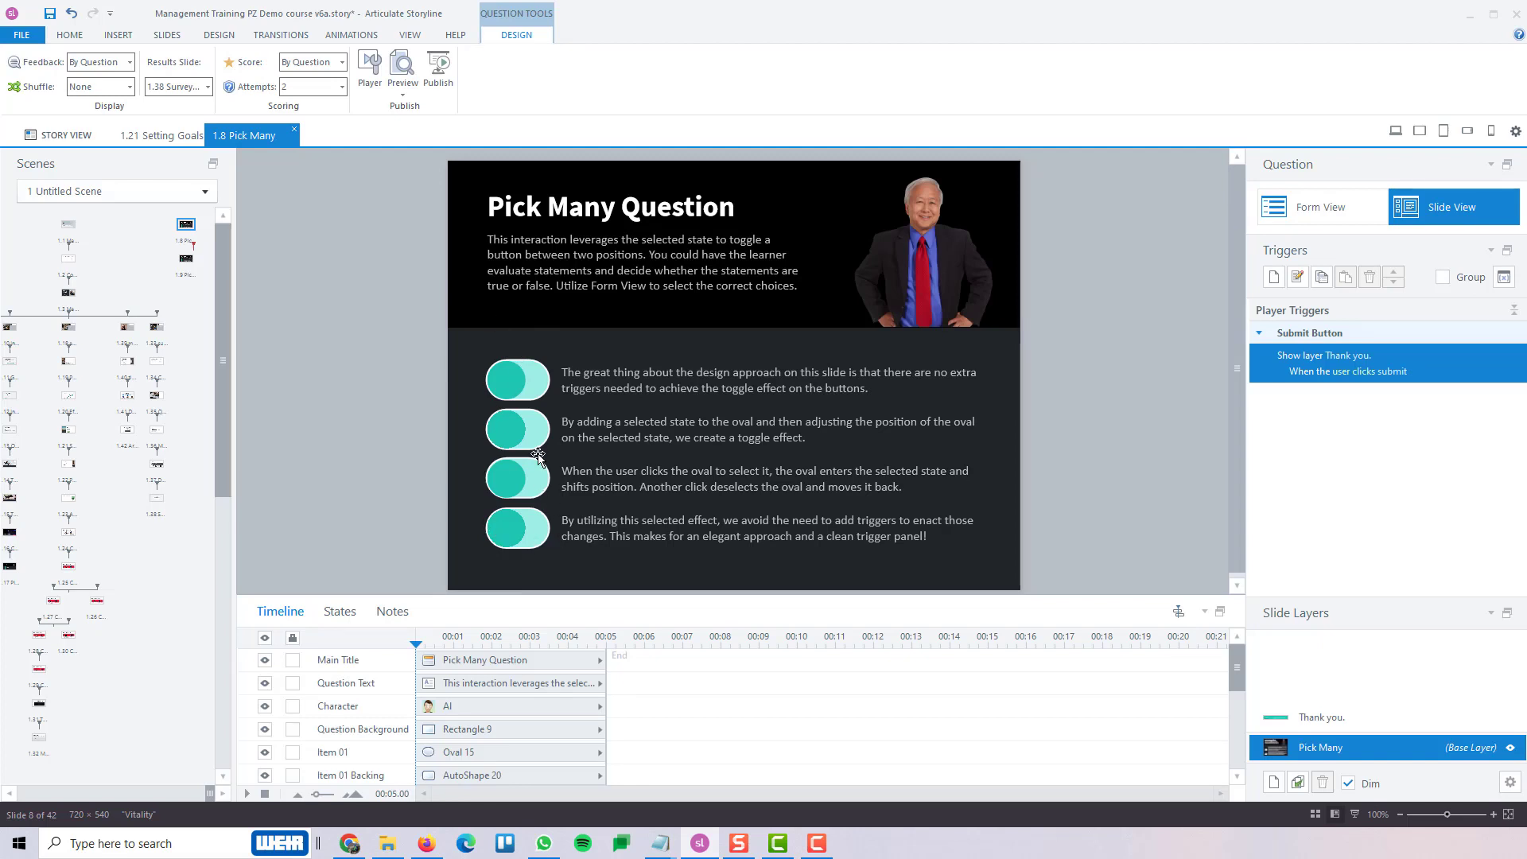
pyautogui.moveTo(534, 528)
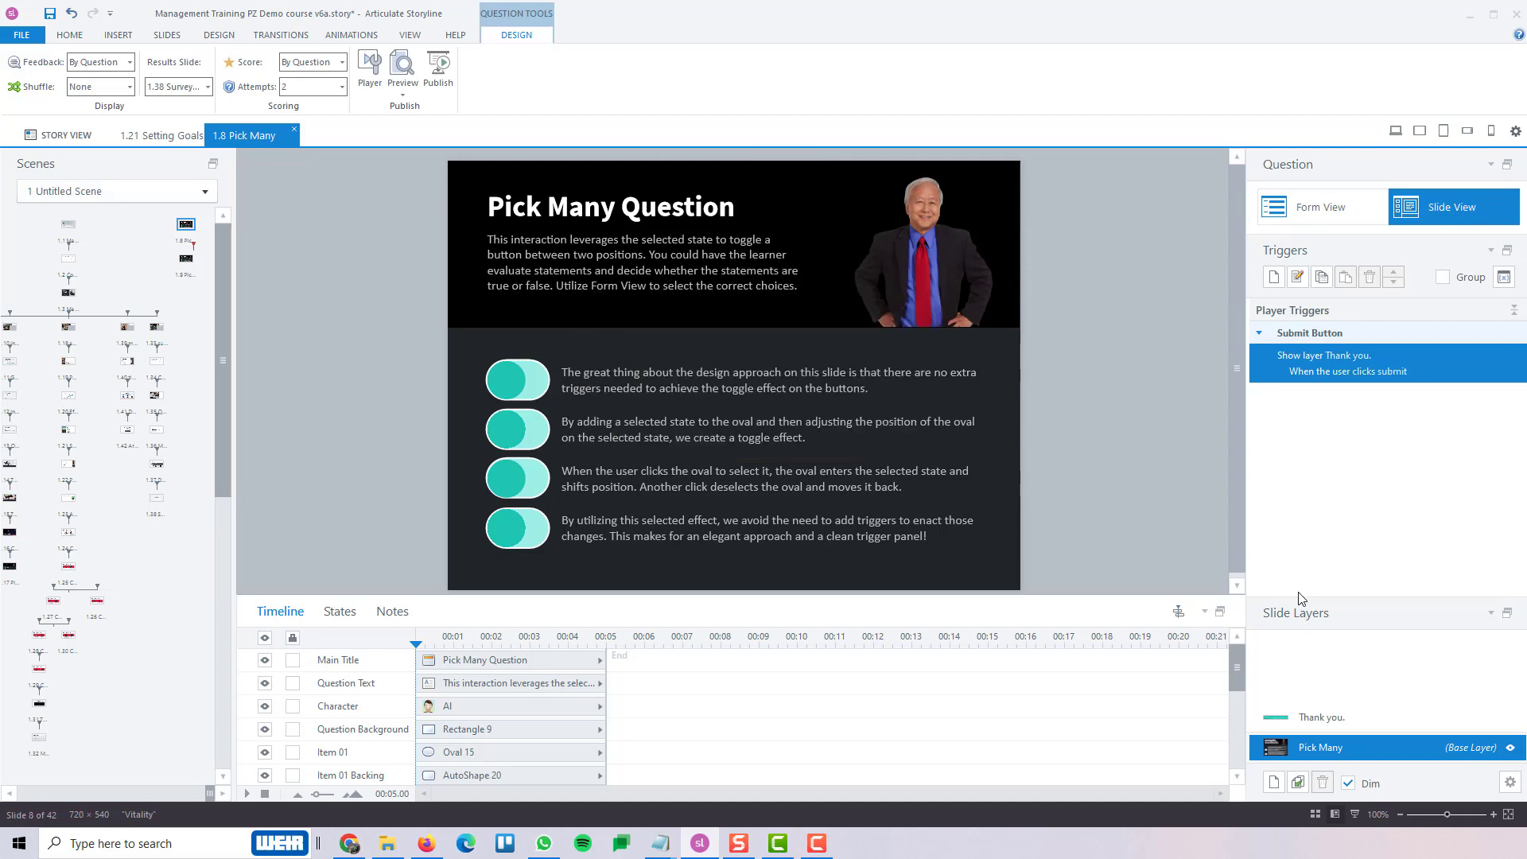
pyautogui.moveTo(1166, 472)
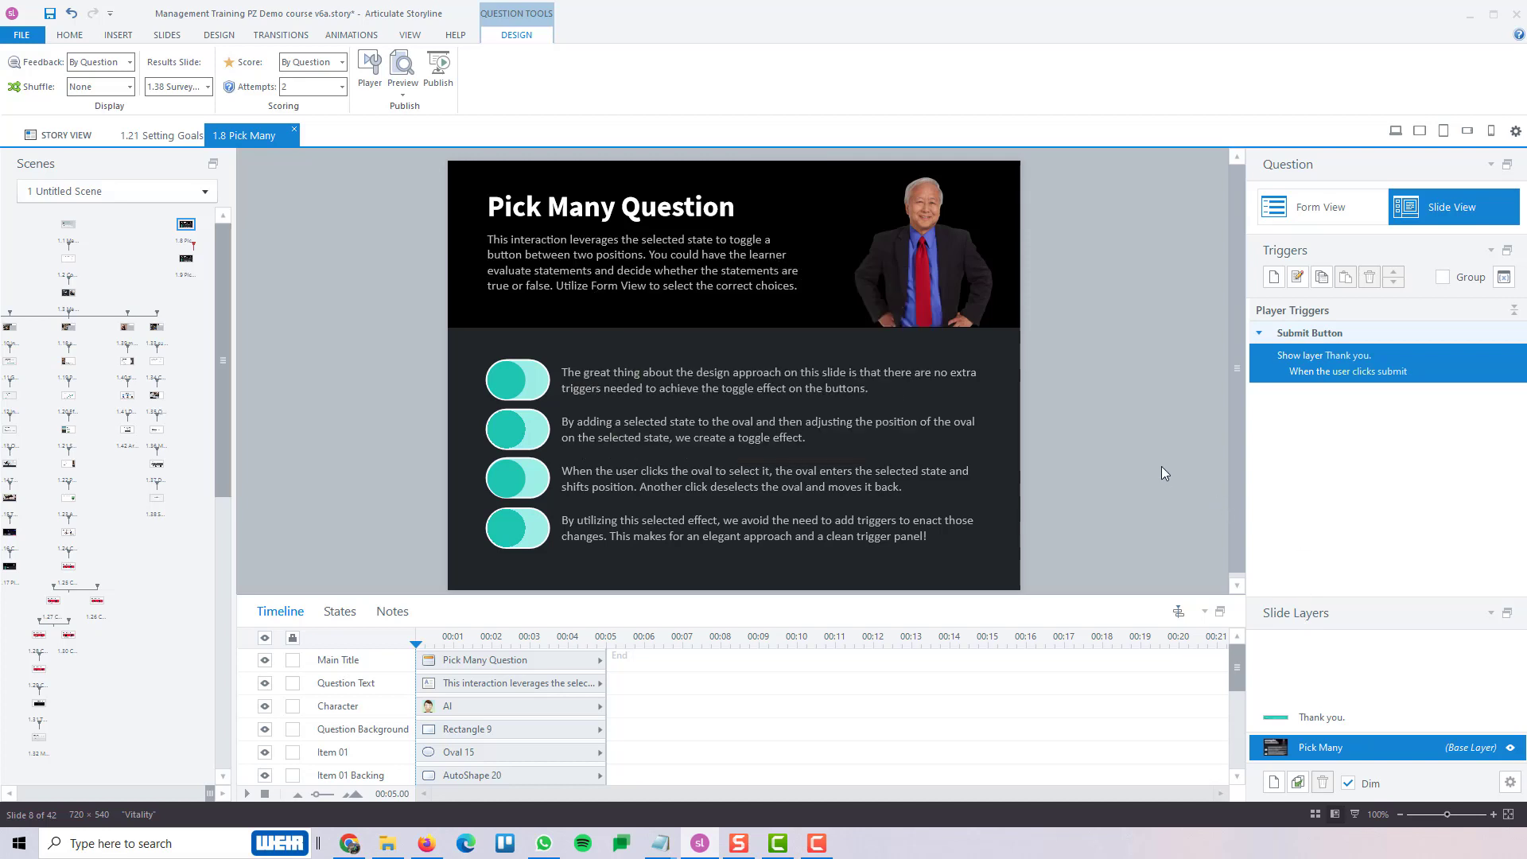